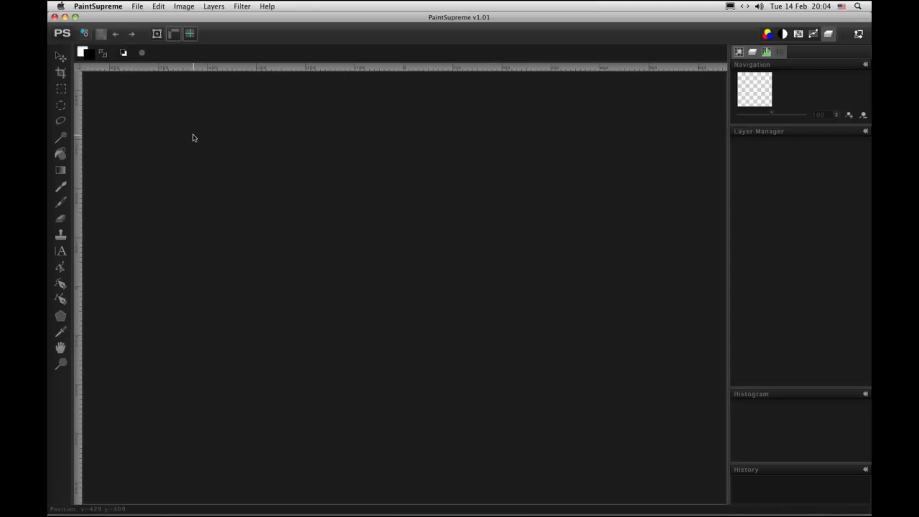
pyautogui.moveTo(180, 112)
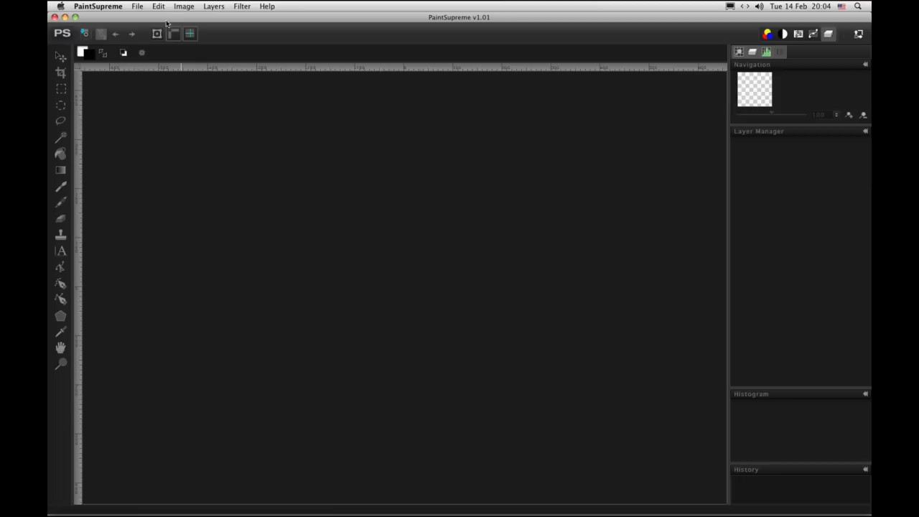
pyautogui.moveTo(182, 11)
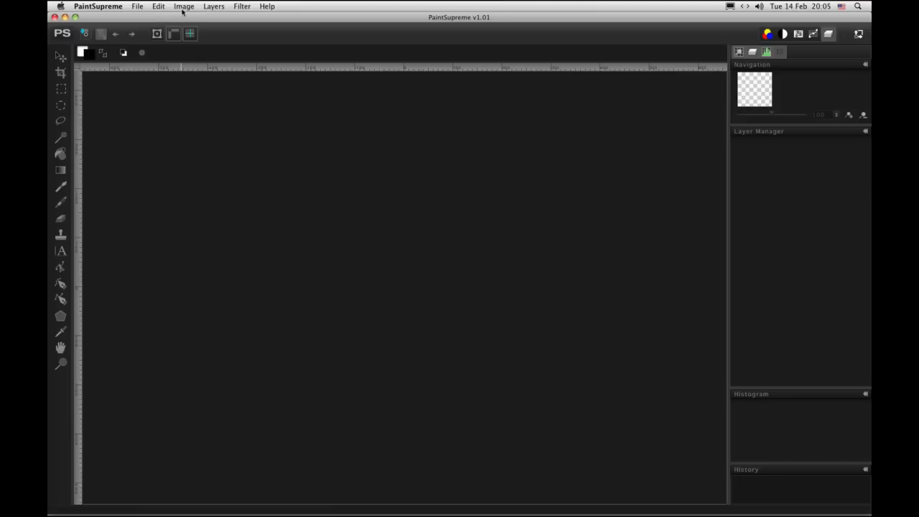
# Open the boy's photo IMG_1230.JPG from the Resource folder.
pyautogui.click(138, 5)
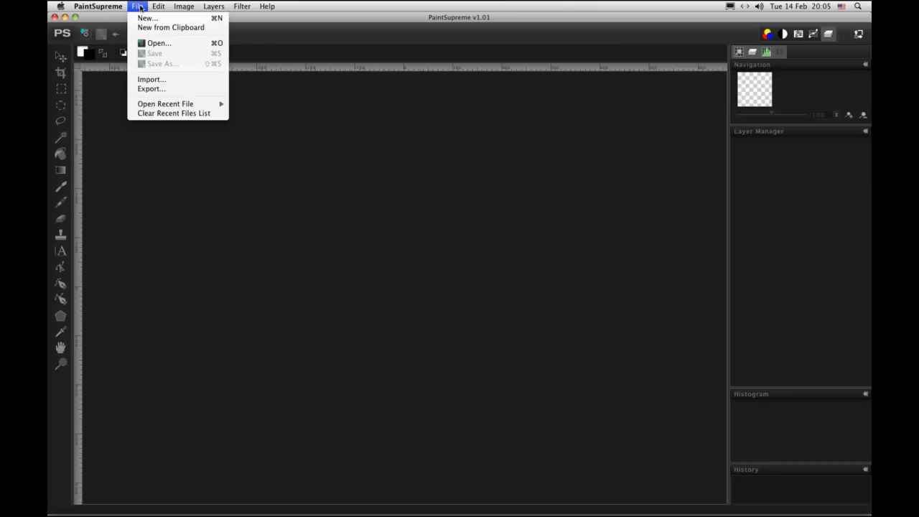
pyautogui.click(158, 43)
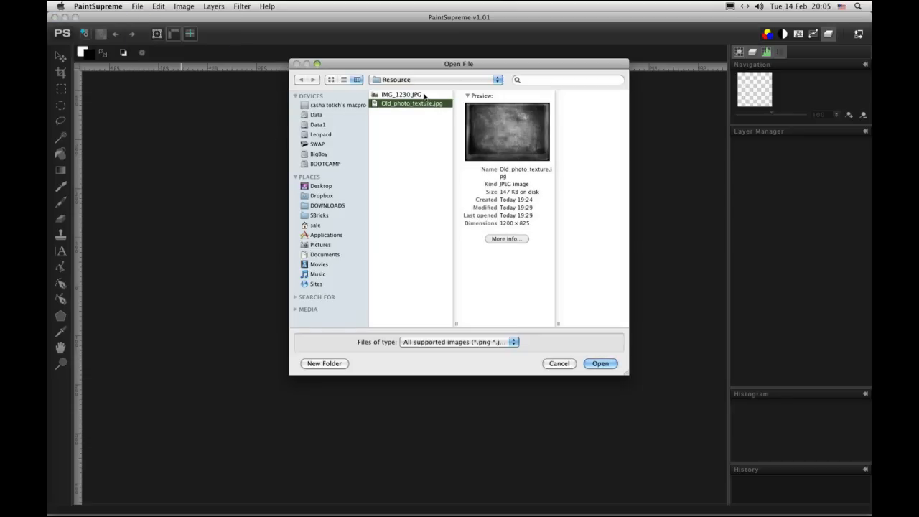
pyautogui.click(401, 95)
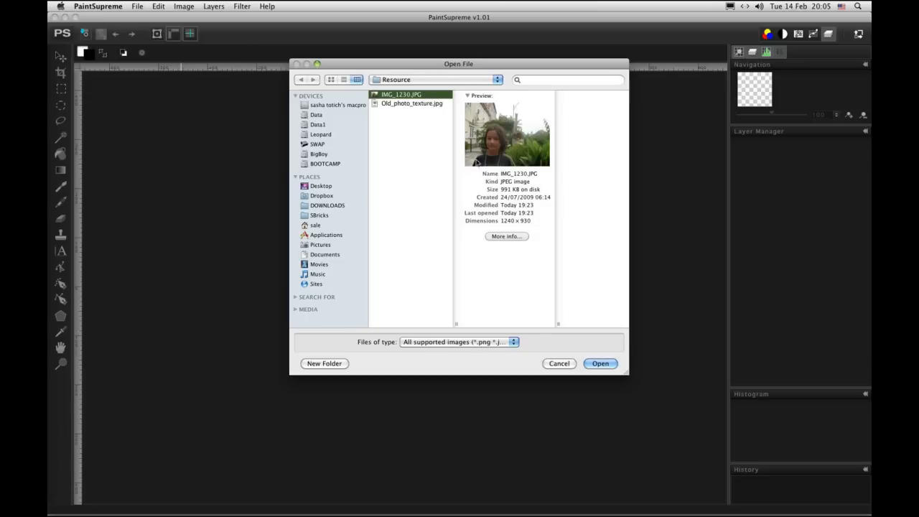
pyautogui.moveTo(610, 379)
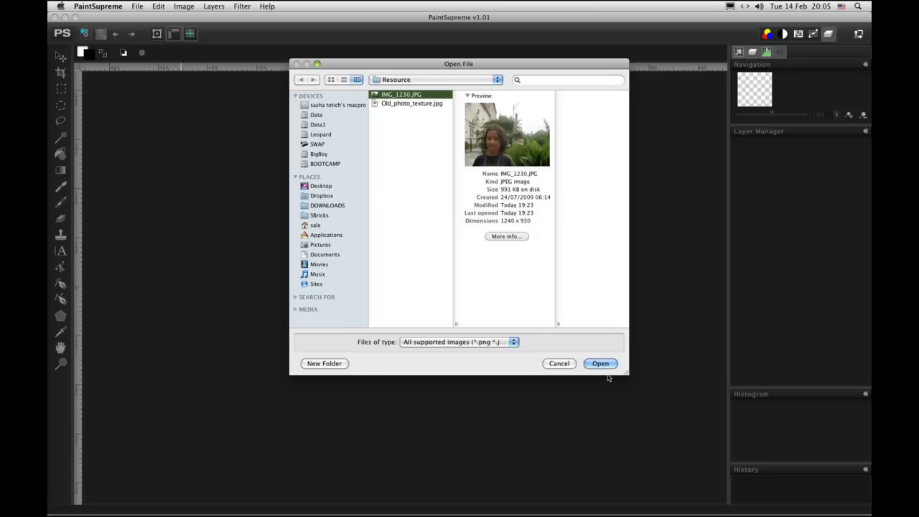
pyautogui.click(601, 363)
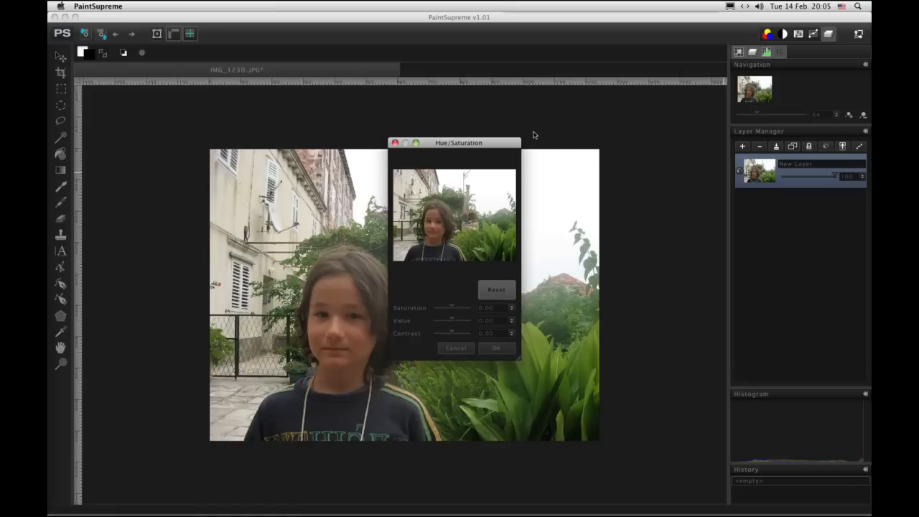
# Move the Hue/Saturation dialog aside and drag Saturation fully down for a black-and-white preview.
pyautogui.moveTo(460, 142); pyautogui.dragTo(635, 88)
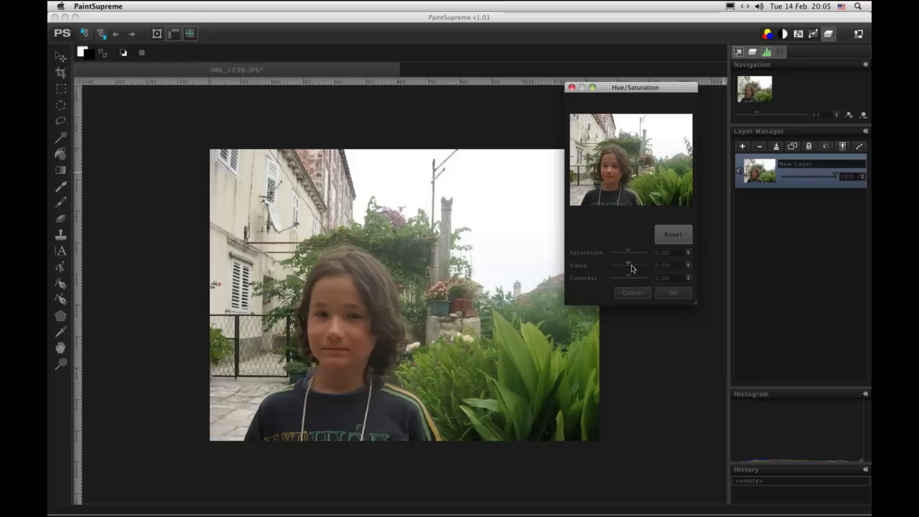
pyautogui.moveTo(611, 253); pyautogui.dragTo(630, 253)
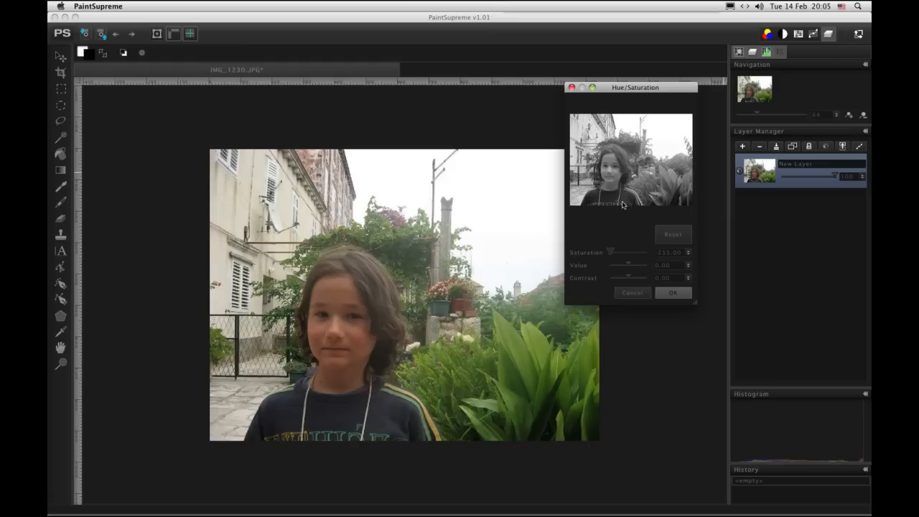
pyautogui.moveTo(626, 231)
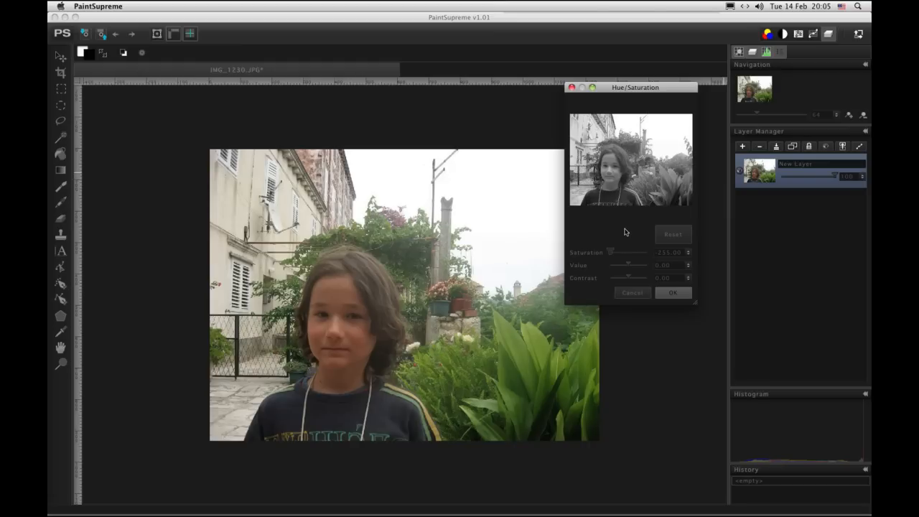
pyautogui.moveTo(637, 293)
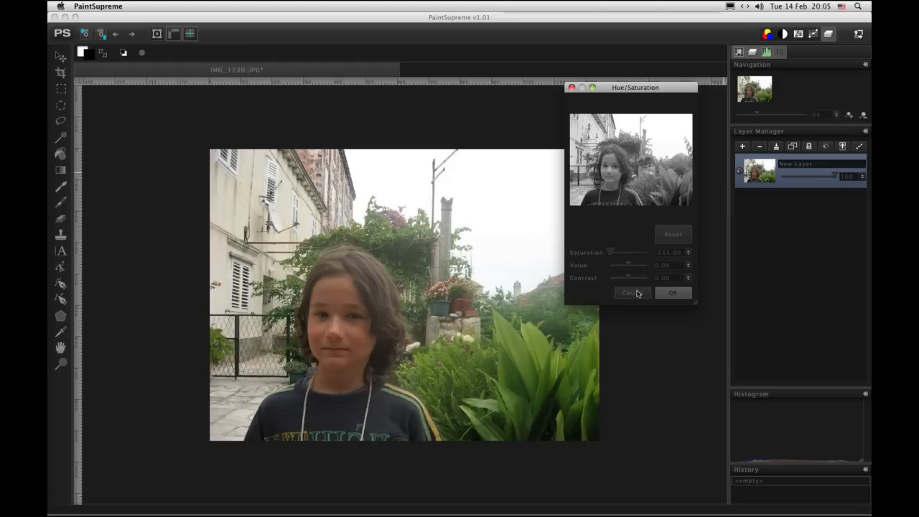
# Cancel the saturation change and convert the photo to grayscale via Image > To Grayscale.
pyautogui.click(631, 293)
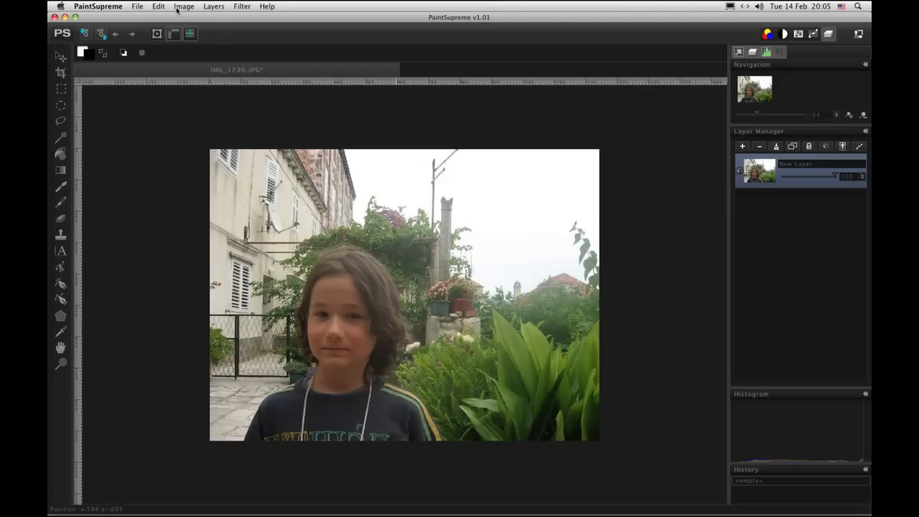
pyautogui.click(183, 6)
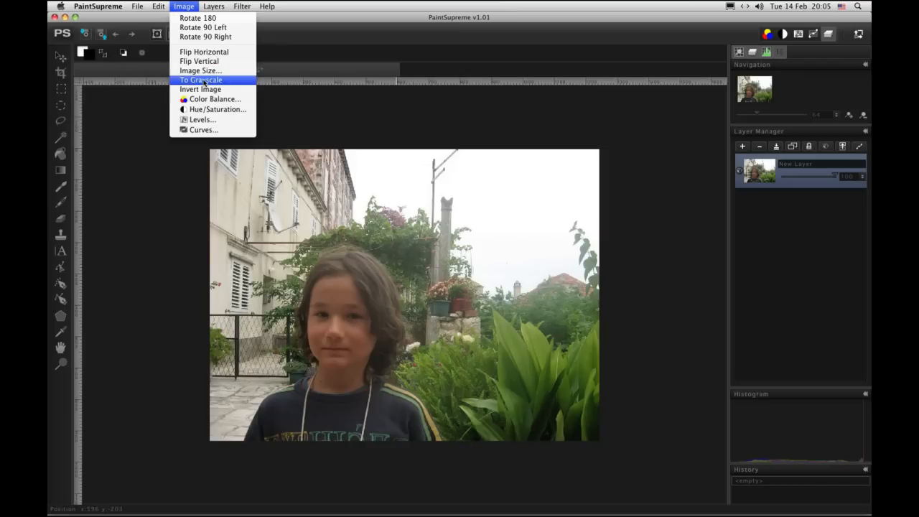
pyautogui.click(201, 81)
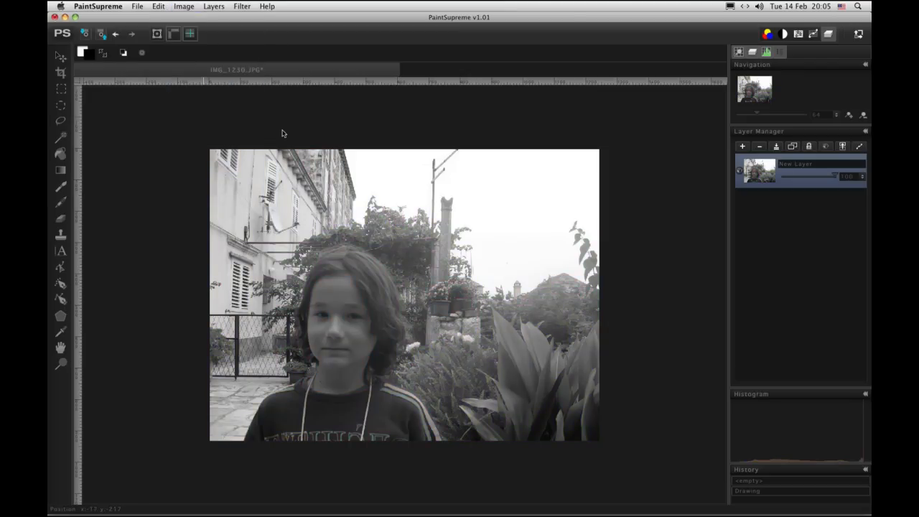
pyautogui.moveTo(767, 81)
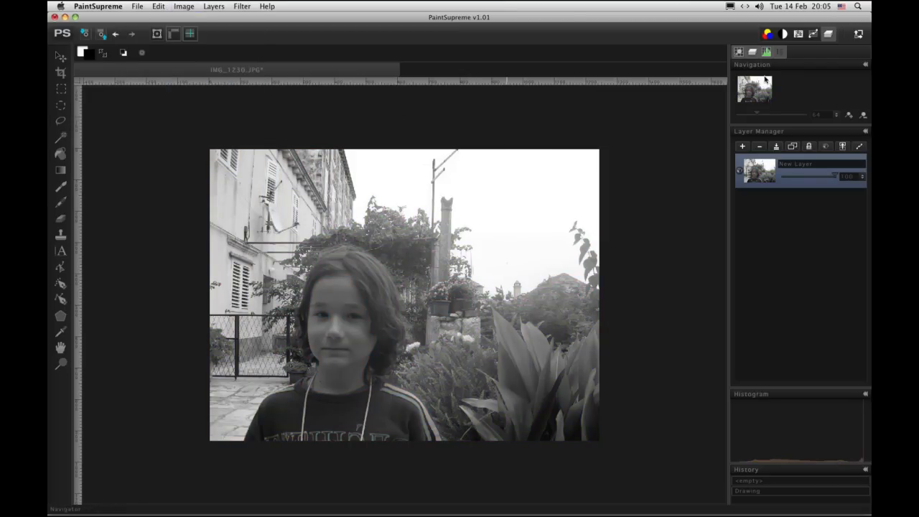
pyautogui.click(184, 6)
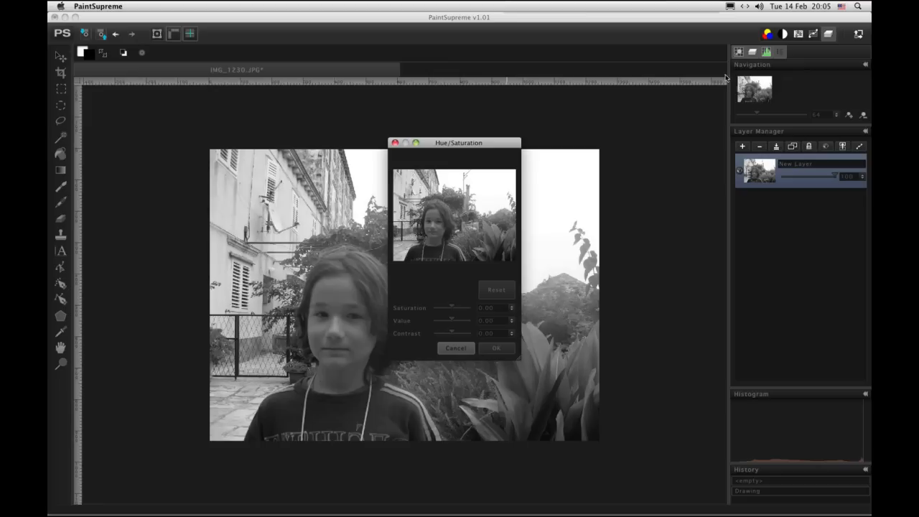
pyautogui.moveTo(451, 333)
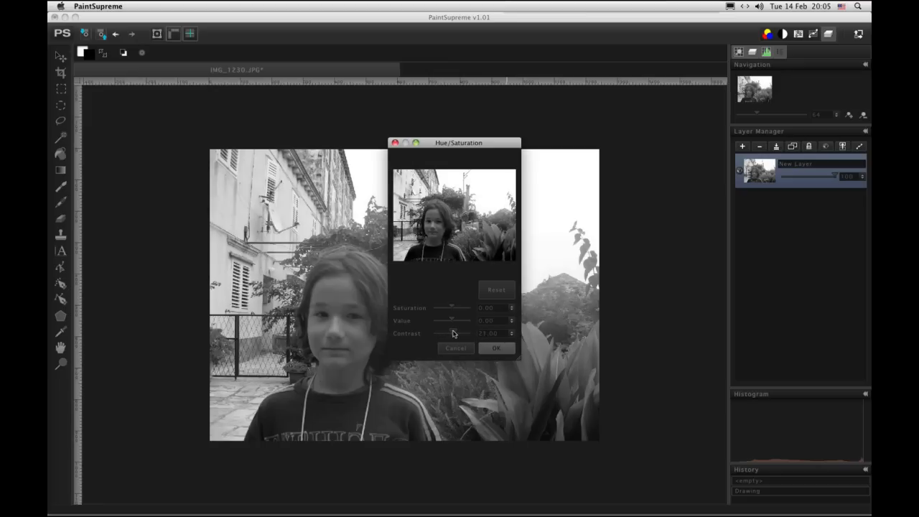
pyautogui.click(496, 348)
pyautogui.write('Photo')
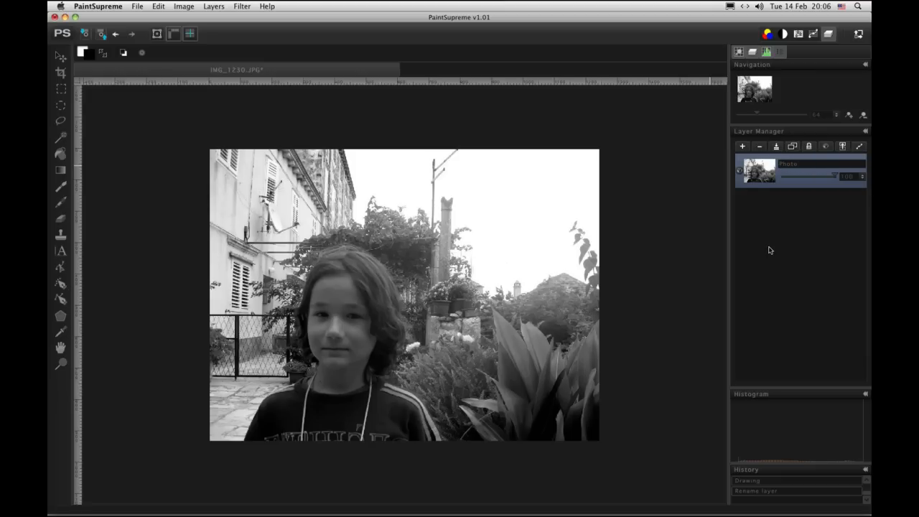
# Open Old_photo_texture.jpg as a new layer over the photo.
pyautogui.click(138, 6)
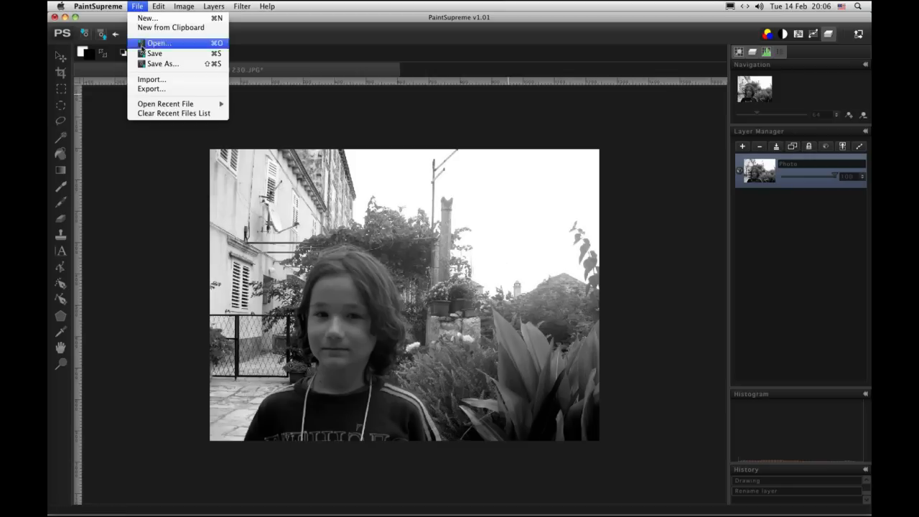
pyautogui.click(158, 43)
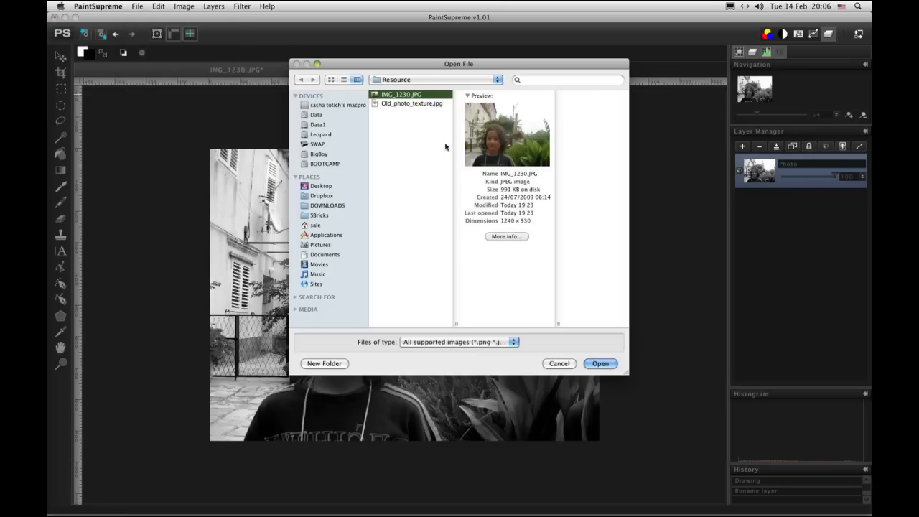
pyautogui.click(411, 104)
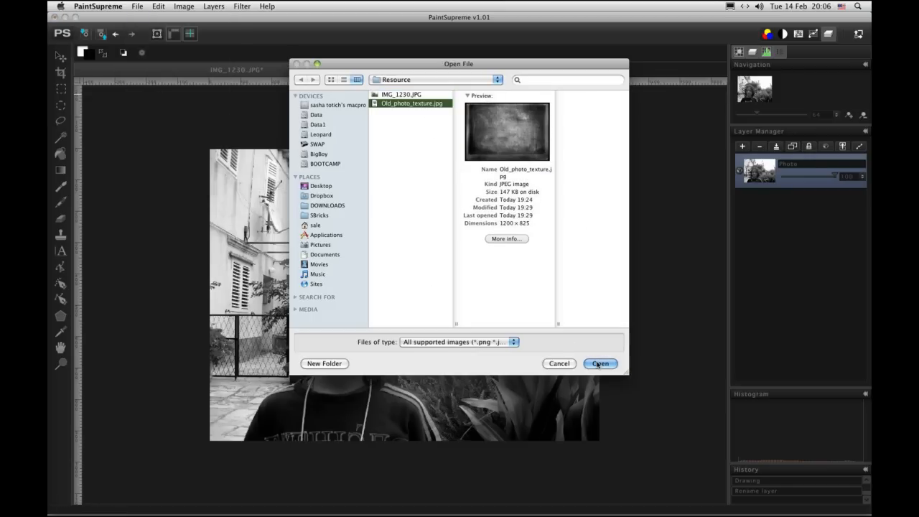
pyautogui.click(600, 364)
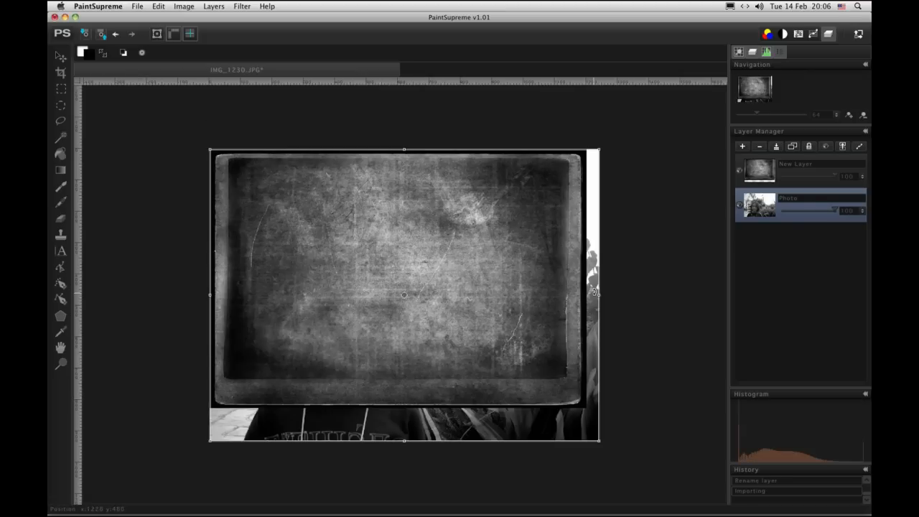
# Select the texture layer and stretch it to cover the whole canvas.
pyautogui.click(797, 169)
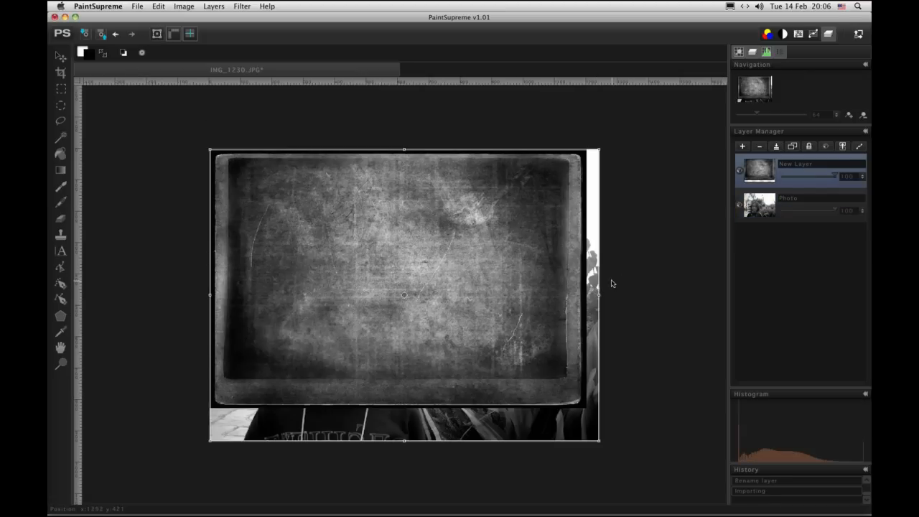
pyautogui.moveTo(598, 295)
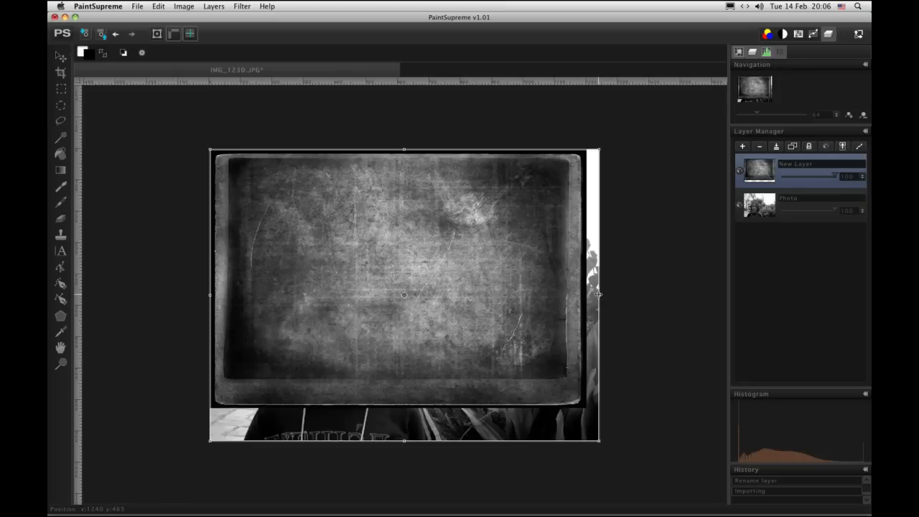
pyautogui.moveTo(599, 295); pyautogui.dragTo(615, 296)
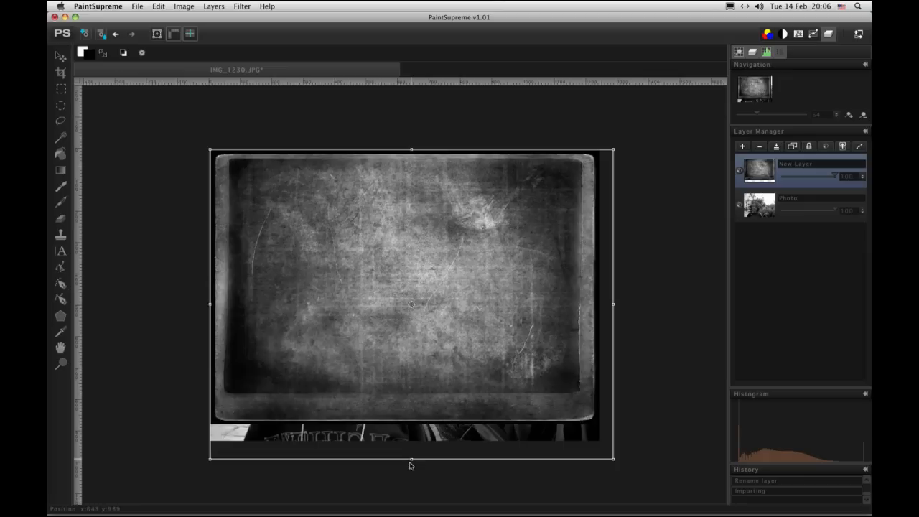
pyautogui.moveTo(411, 459); pyautogui.dragTo(411, 480)
pyautogui.write('Texture')
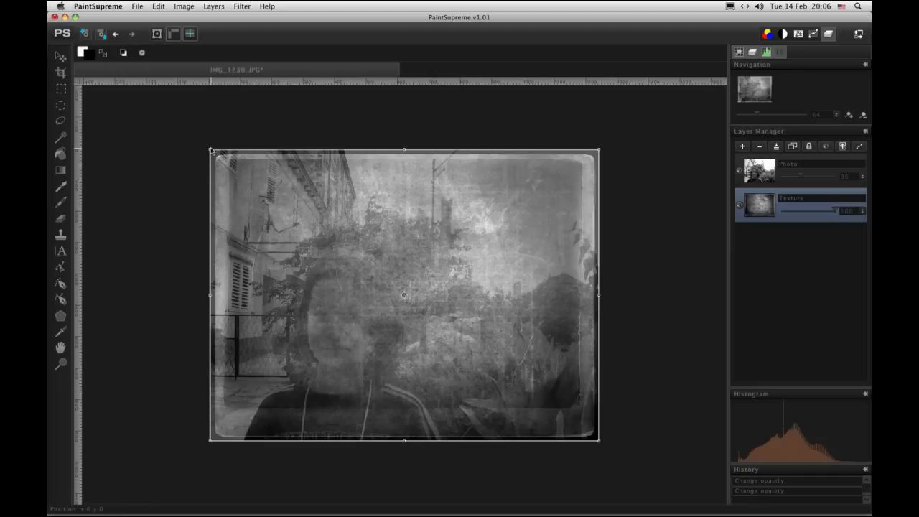
pyautogui.moveTo(214, 153)
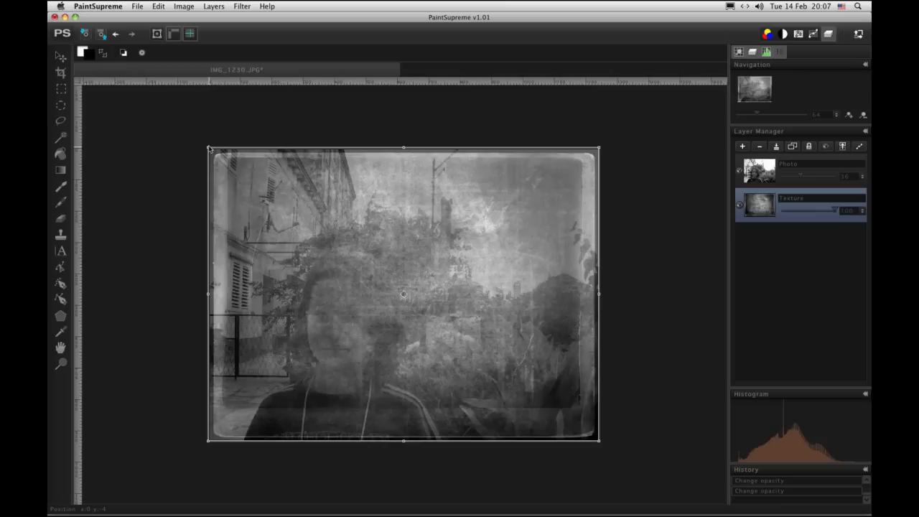
# Select the Photo layer and shrink it to sit inside the frame's border.
pyautogui.click(759, 170)
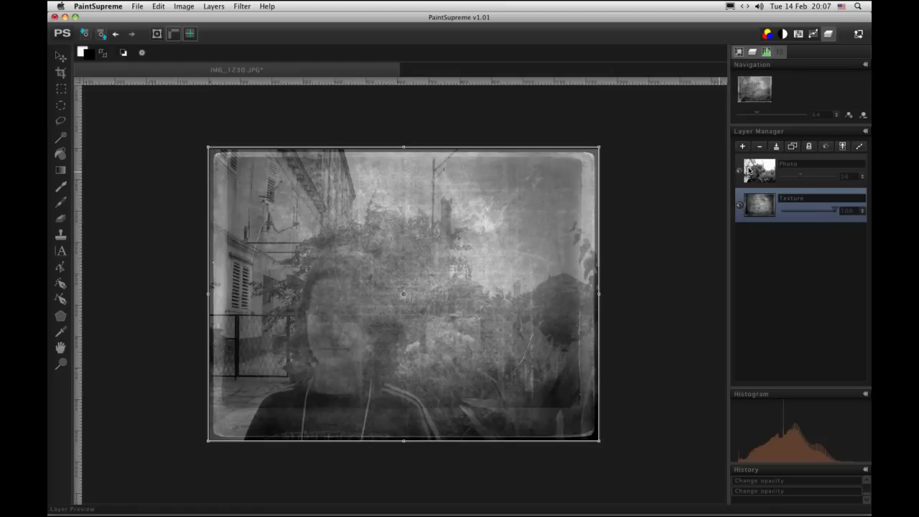
pyautogui.click(788, 170)
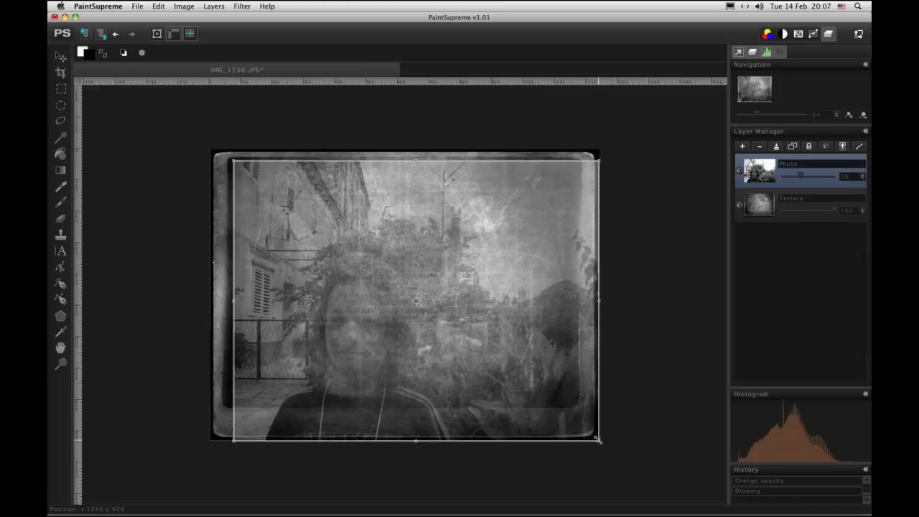
pyautogui.moveTo(598, 439); pyautogui.dragTo(568, 410)
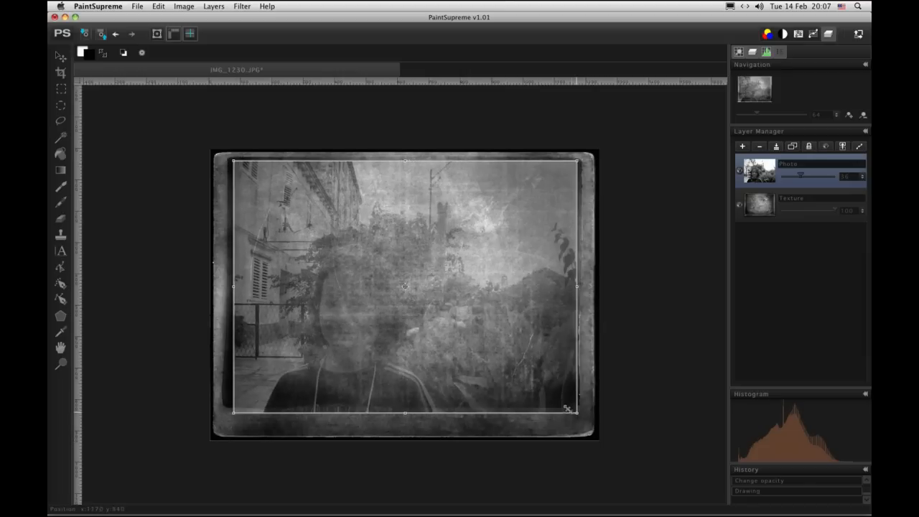
pyautogui.moveTo(575, 408); pyautogui.dragTo(563, 400)
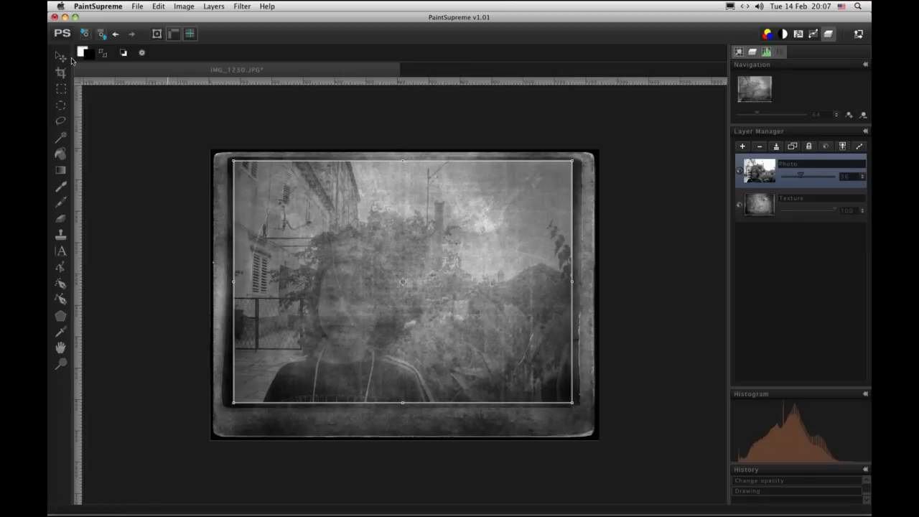
pyautogui.click(61, 56)
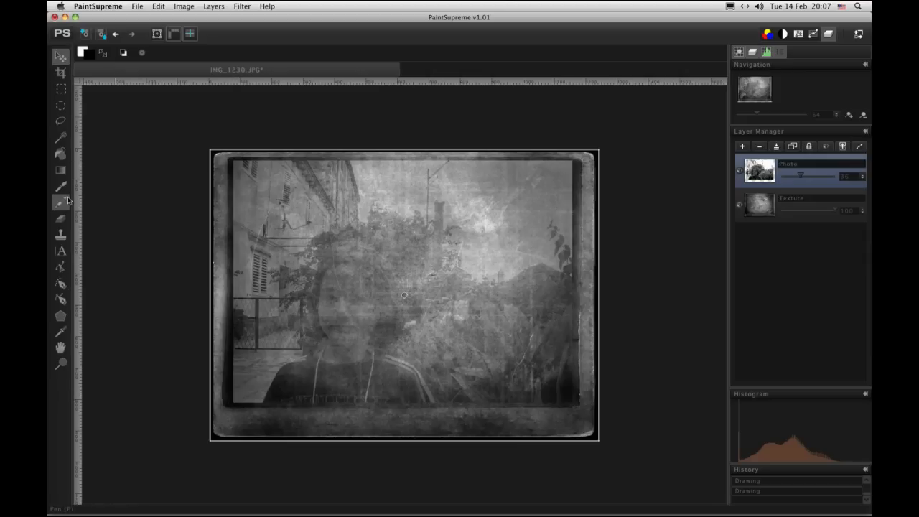
pyautogui.moveTo(61, 220)
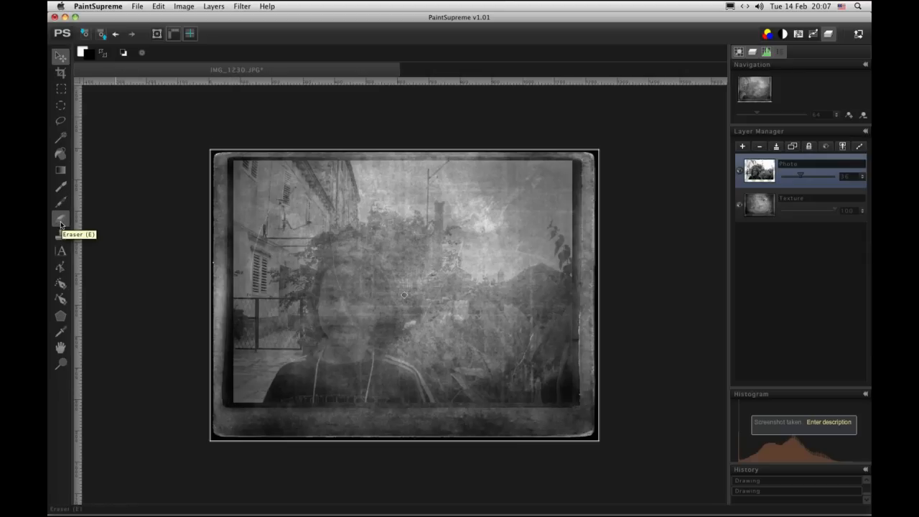
# Switch to the Eraser tool to wear away the photo's edges.
pyautogui.click(60, 218)
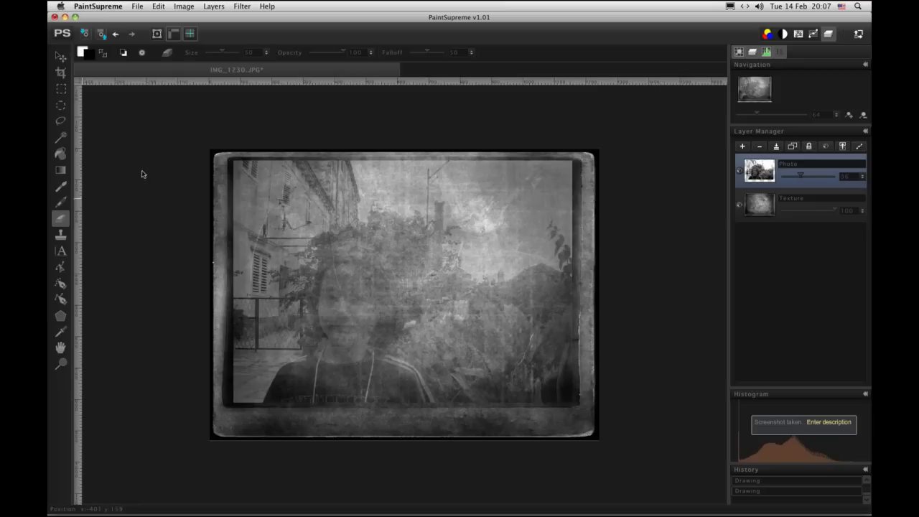
pyautogui.moveTo(204, 58)
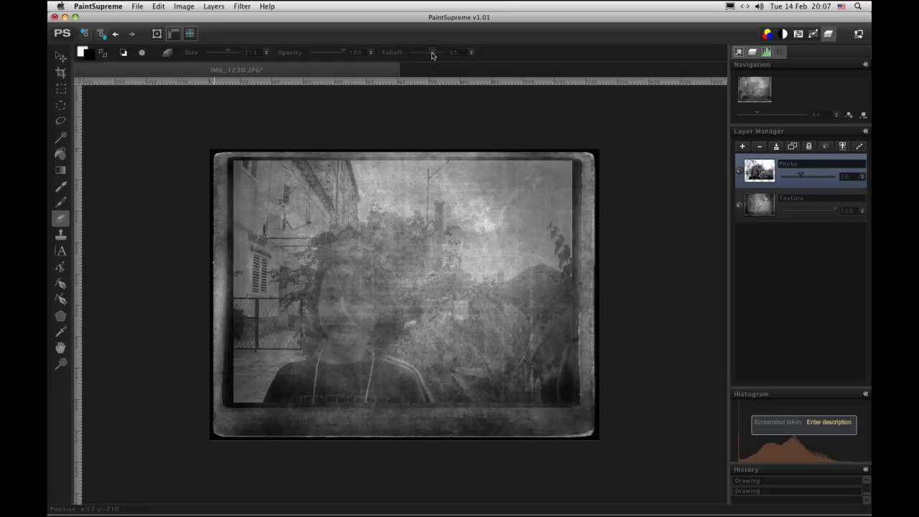
pyautogui.moveTo(212, 166)
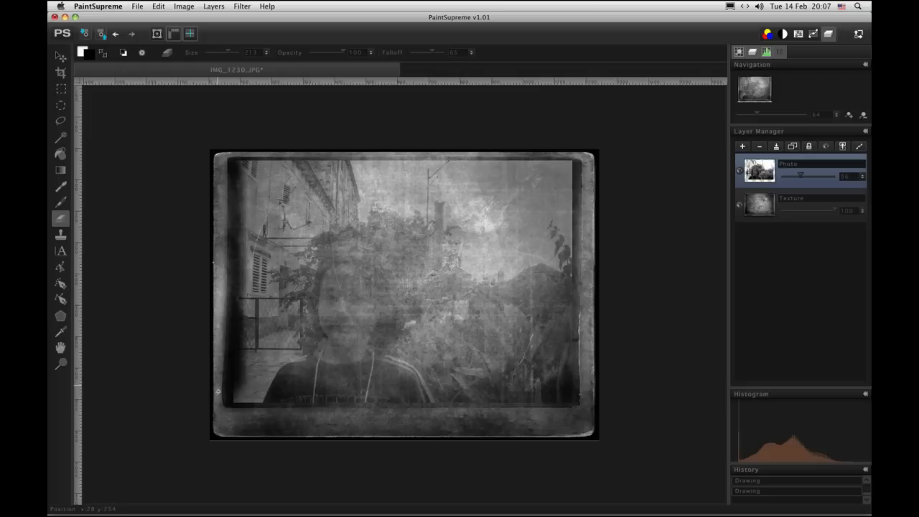
pyautogui.moveTo(333, 468)
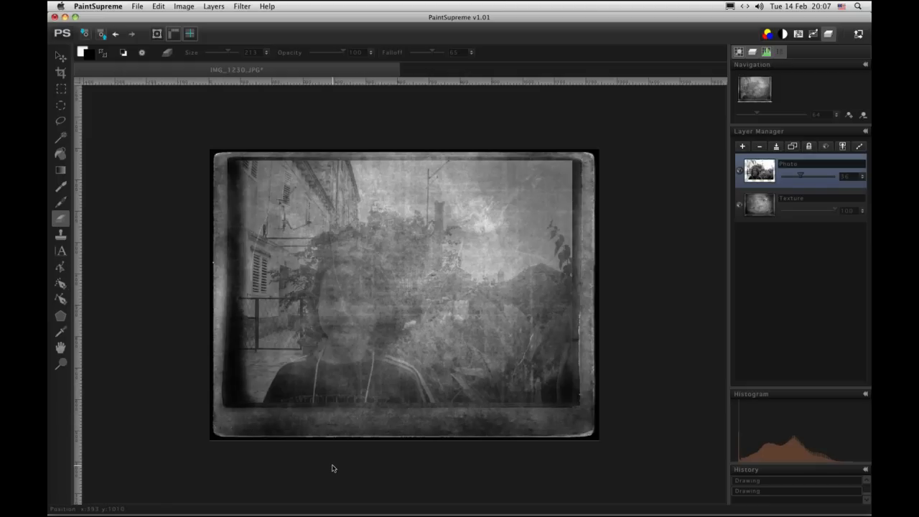
pyautogui.moveTo(398, 429)
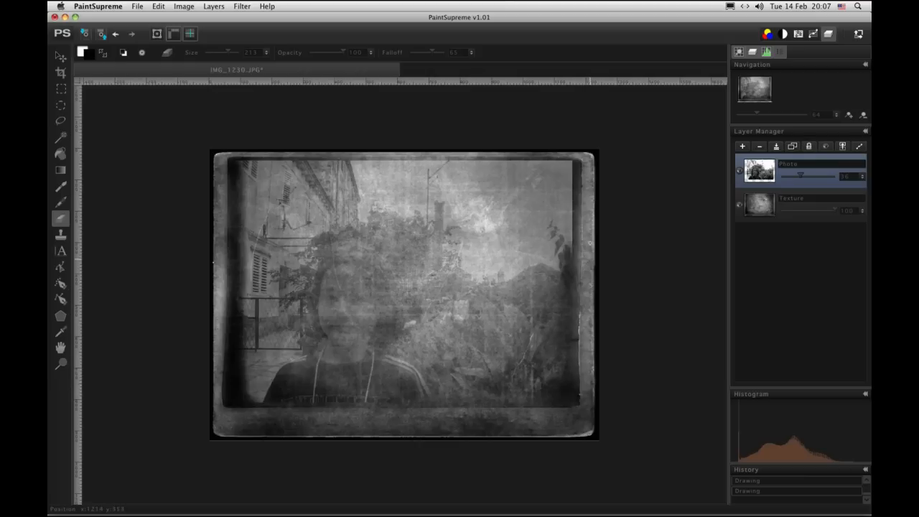
pyautogui.moveTo(543, 147)
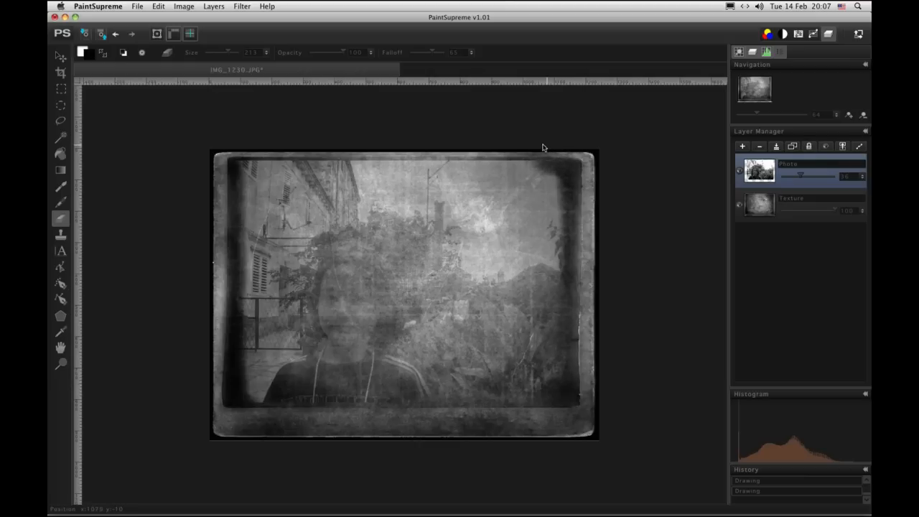
pyautogui.moveTo(425, 135)
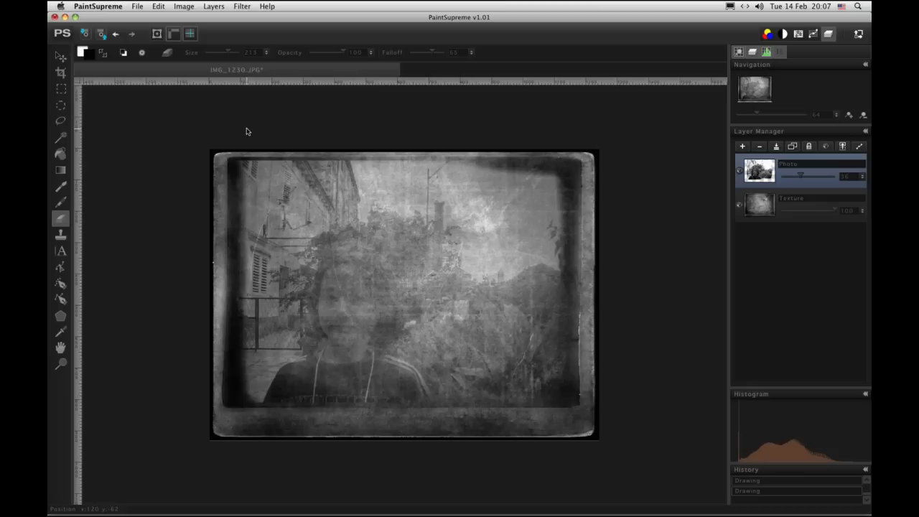
pyautogui.moveTo(223, 150)
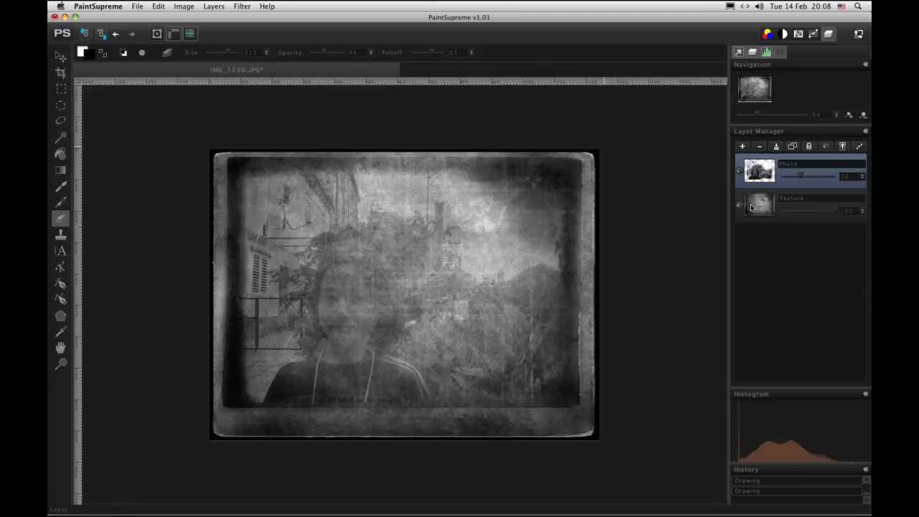
pyautogui.moveTo(758, 173)
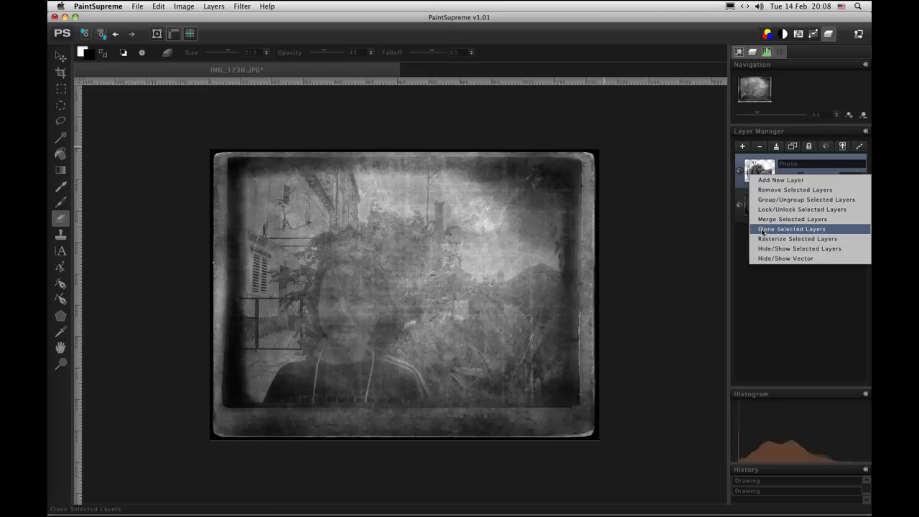
# Clone the Photo layer, the Texture layer and the photo copy into a stacked set.
pyautogui.click(791, 229)
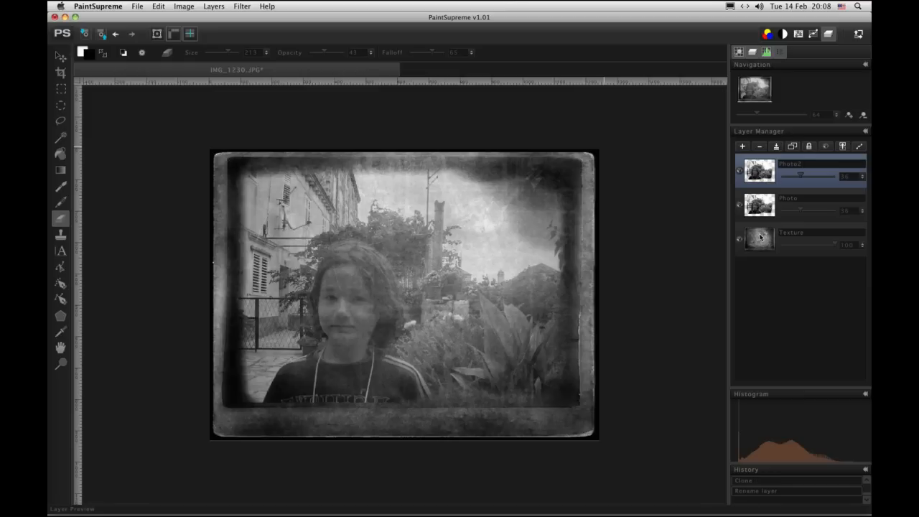
pyautogui.click(758, 239)
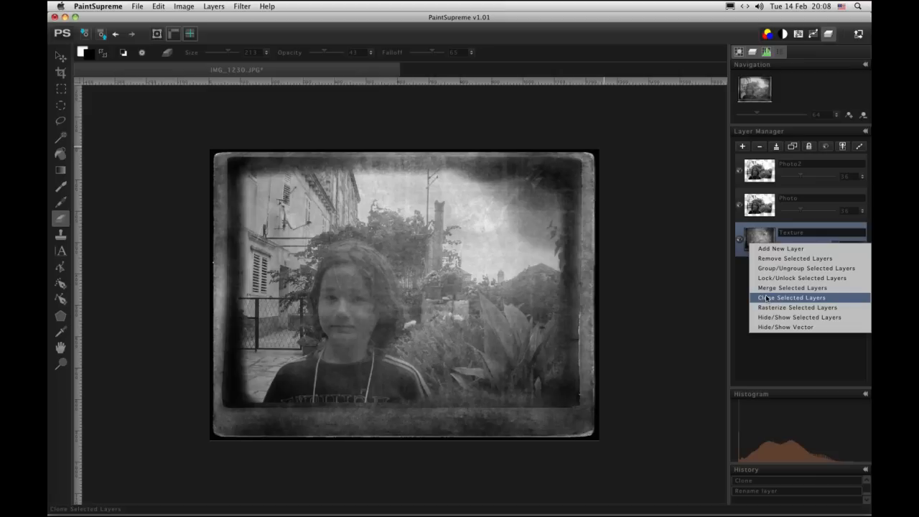
pyautogui.click(790, 297)
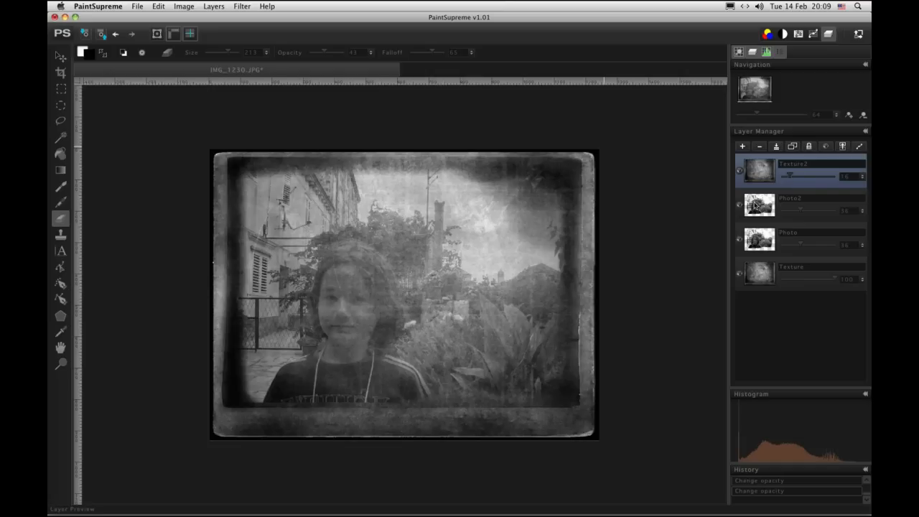
pyautogui.rightClick(758, 204)
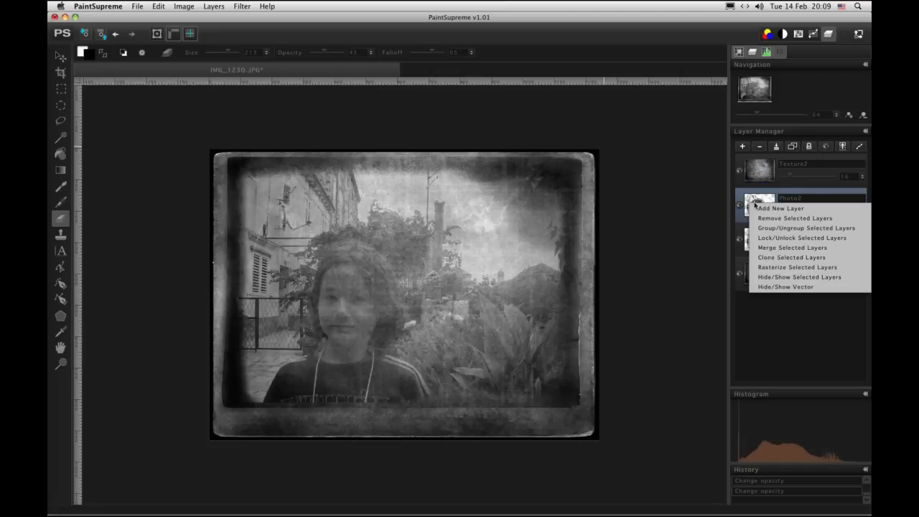
pyautogui.moveTo(790, 257)
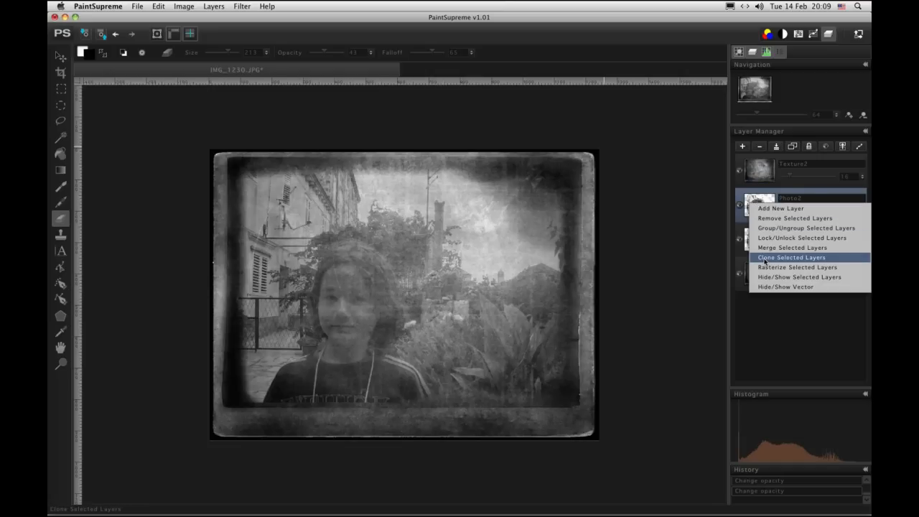
pyautogui.click(792, 257)
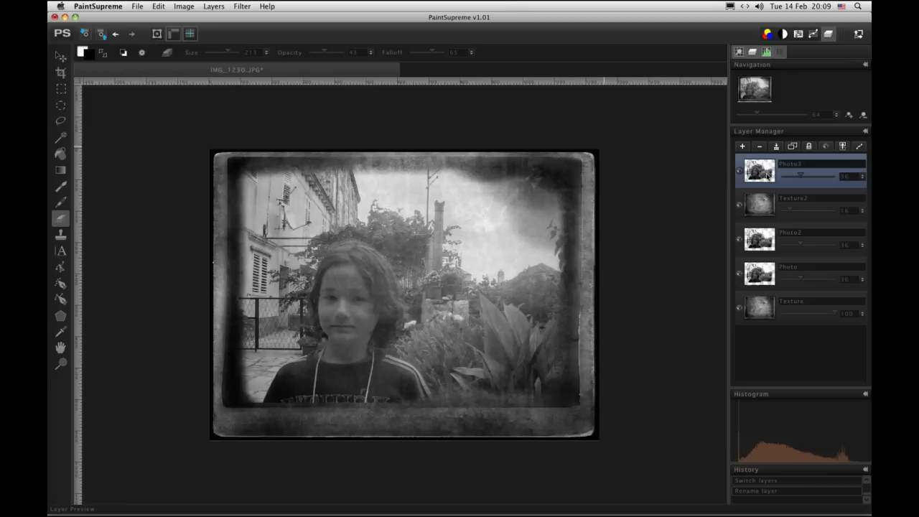
pyautogui.moveTo(290, 170)
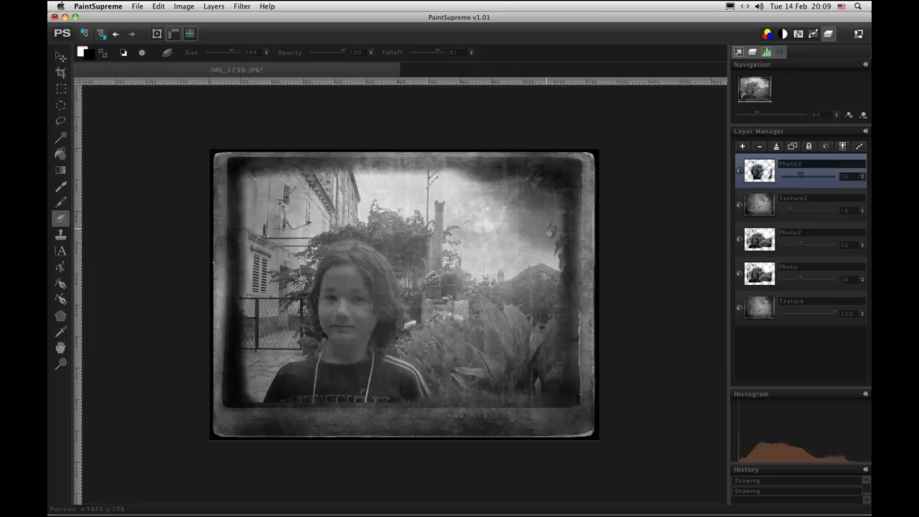
# Select through the photo copy layers and return to the original Photo layer.
pyautogui.click(790, 239)
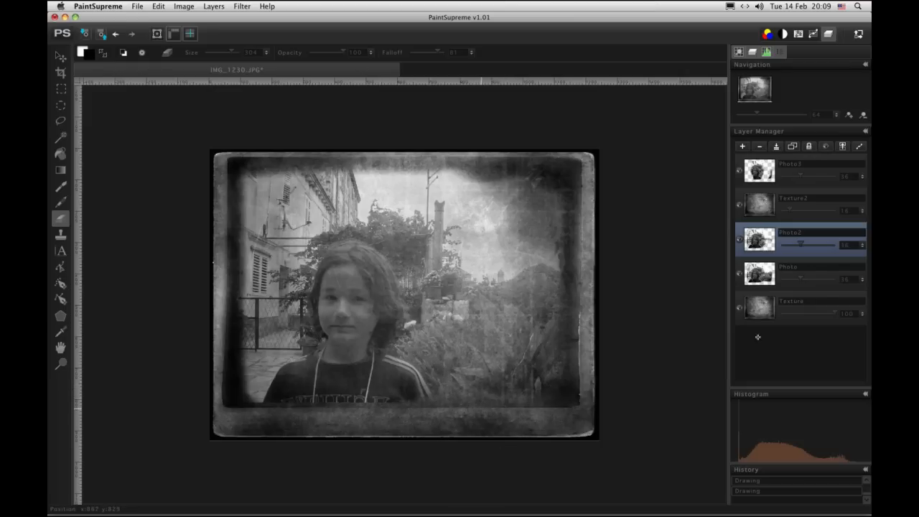
pyautogui.click(790, 273)
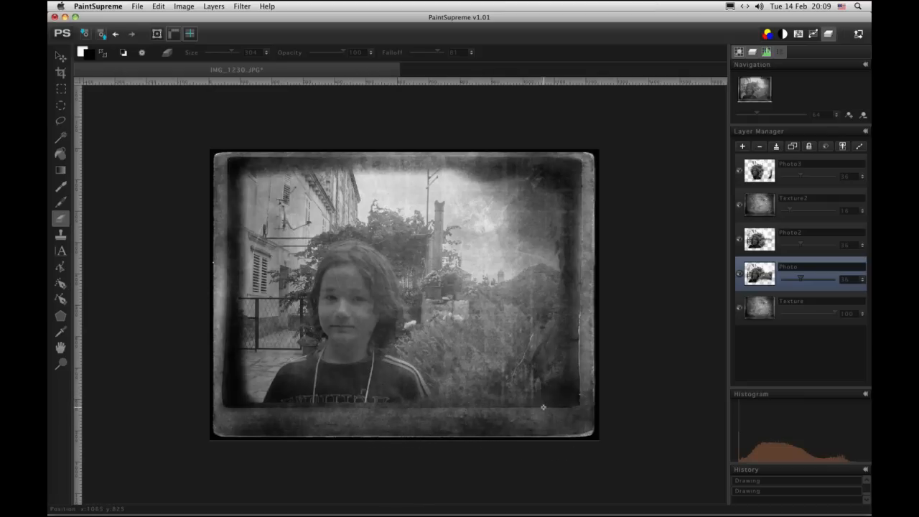
pyautogui.click(61, 56)
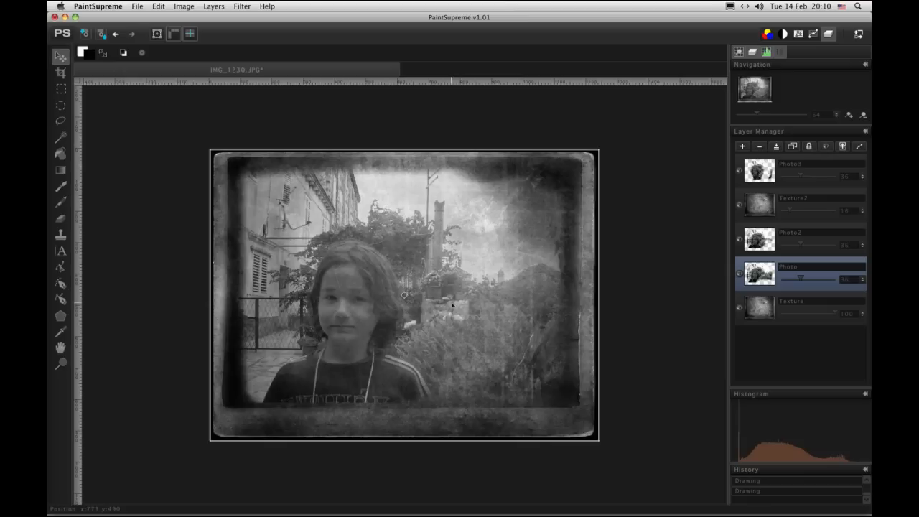
pyautogui.moveTo(521, 276)
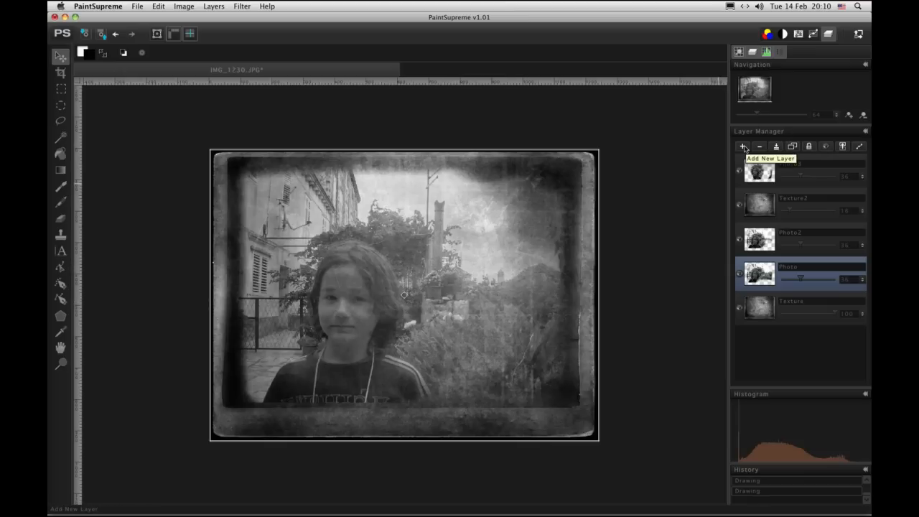
# Add a new empty top layer and choose a dark brown as the gradient colour.
pyautogui.click(745, 146)
pyautogui.write('Tin')
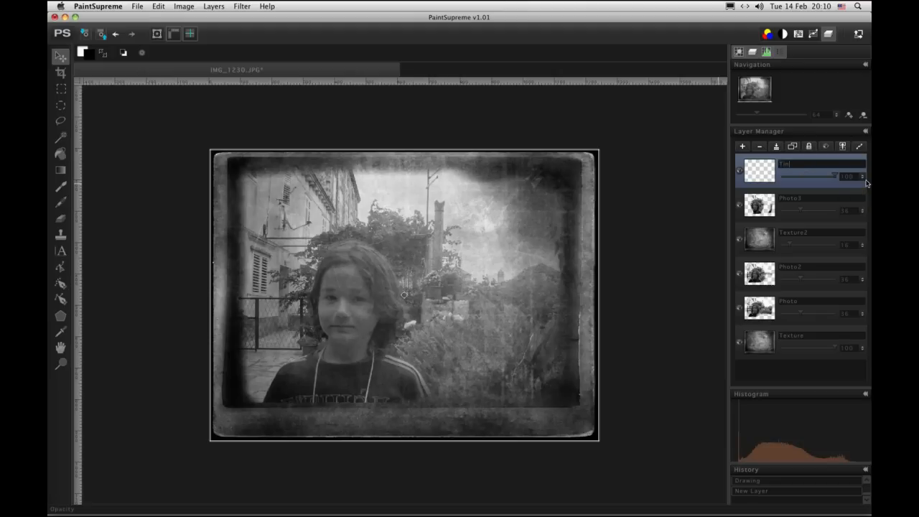
pyautogui.moveTo(72, 199)
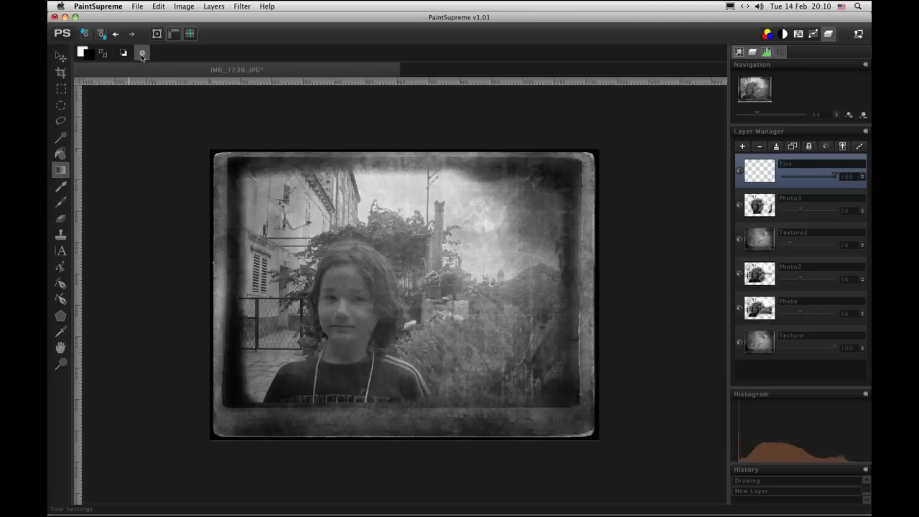
pyautogui.click(141, 53)
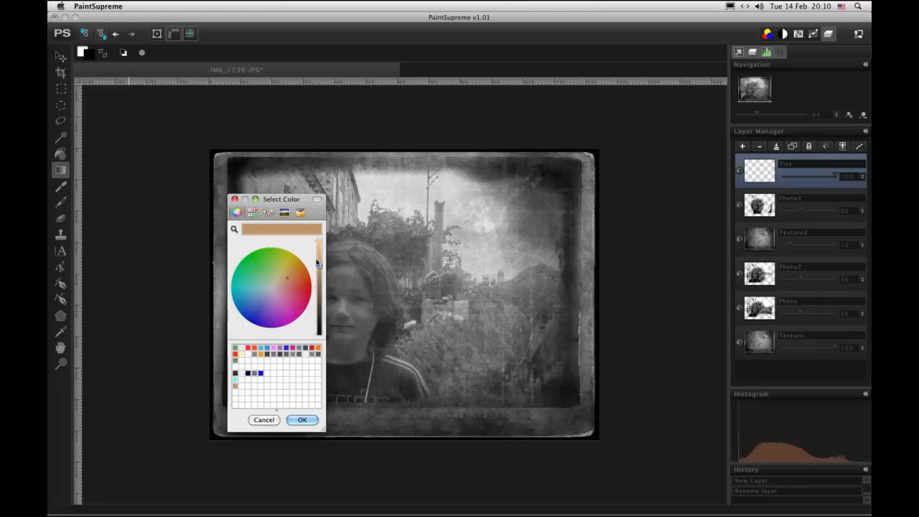
pyautogui.moveTo(319, 261); pyautogui.dragTo(319, 290)
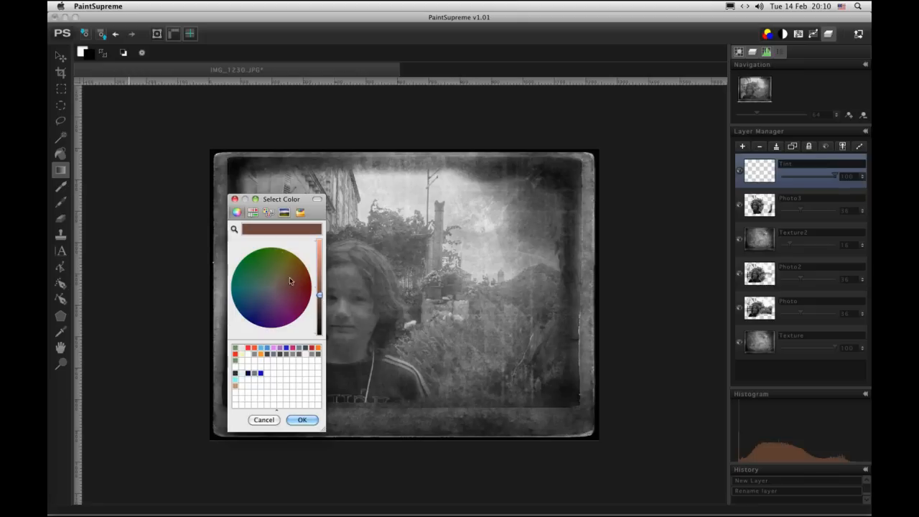
pyautogui.moveTo(301, 290)
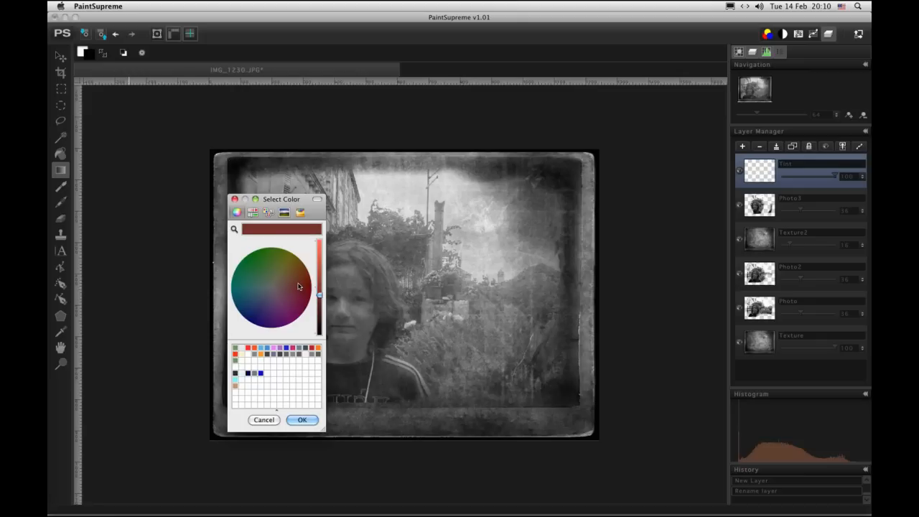
pyautogui.click(287, 287)
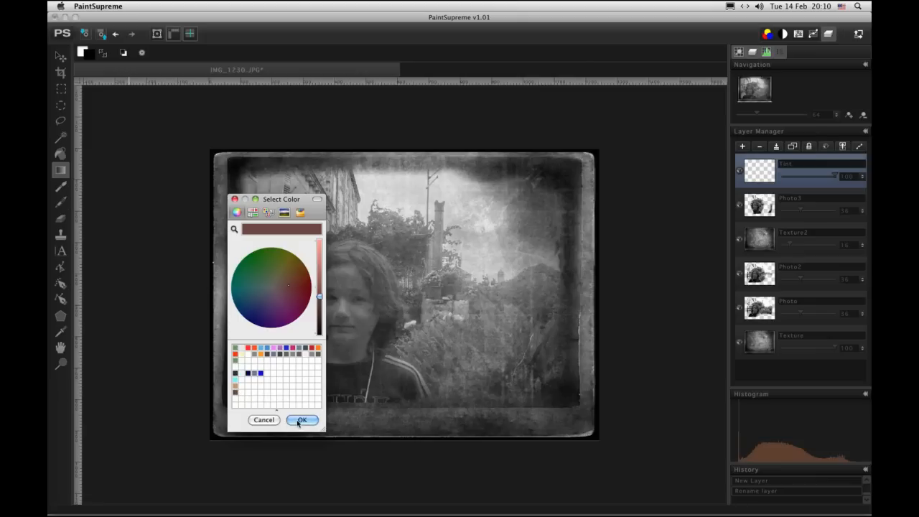
pyautogui.click(301, 420)
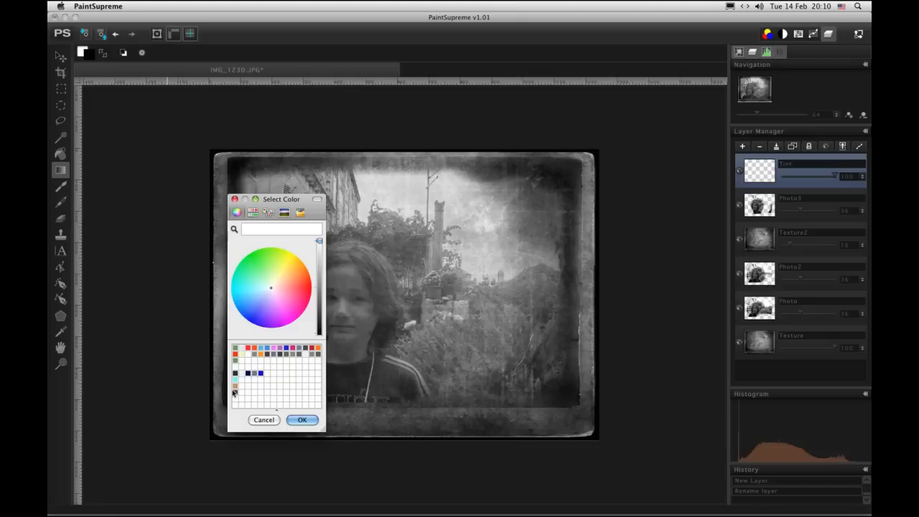
pyautogui.click(301, 419)
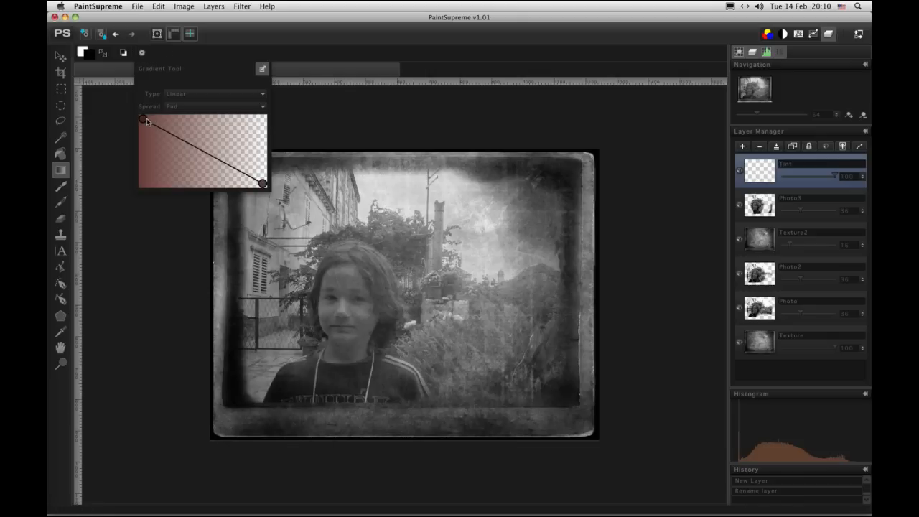
# Shape the brown-to-transparent gradient ramp and set its type to Radial.
pyautogui.moveTo(143, 121); pyautogui.dragTo(144, 153)
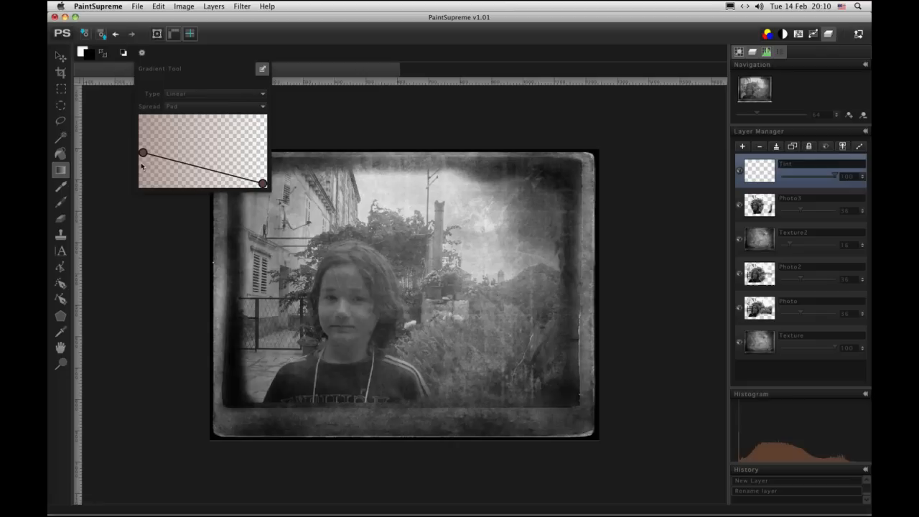
pyautogui.moveTo(144, 152); pyautogui.dragTo(143, 184)
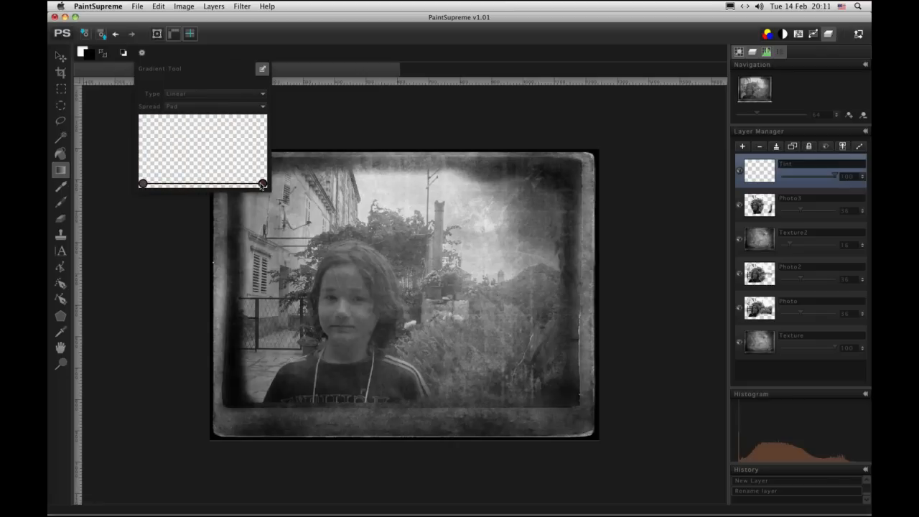
pyautogui.moveTo(144, 184); pyautogui.dragTo(261, 142)
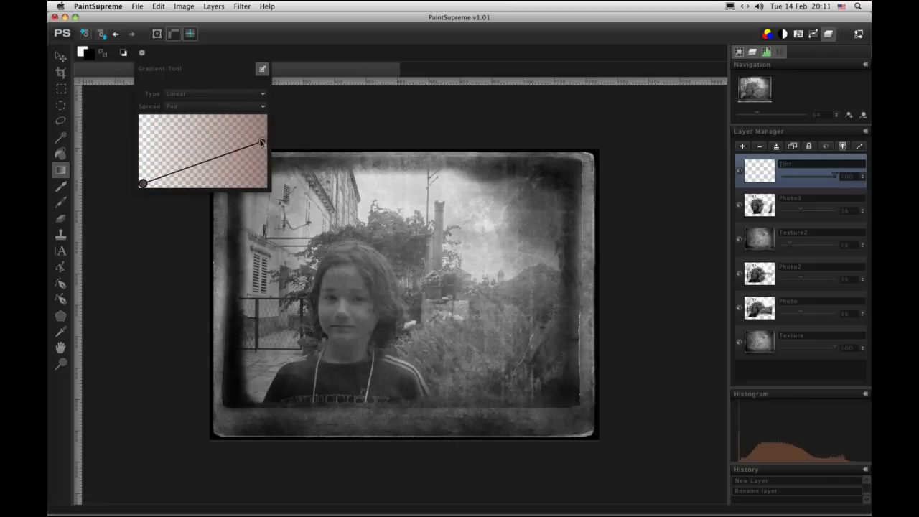
pyautogui.moveTo(262, 143); pyautogui.dragTo(261, 138)
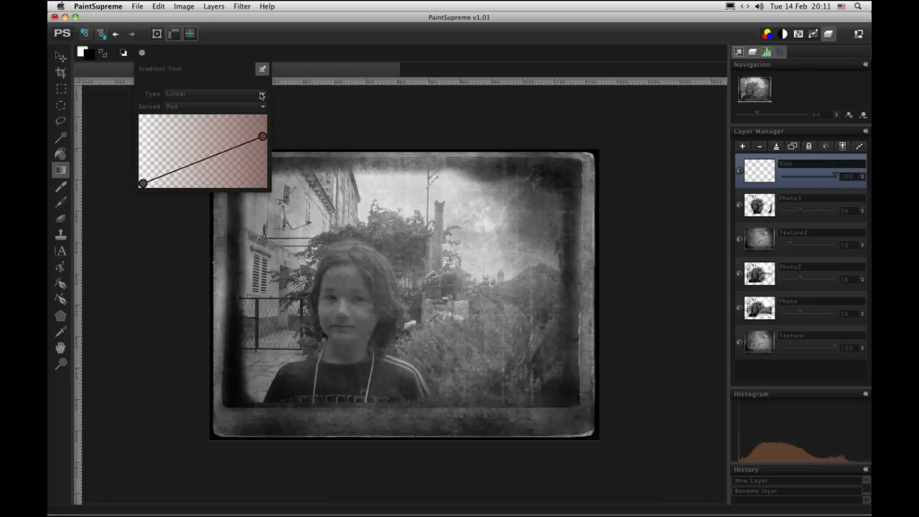
pyautogui.click(216, 94)
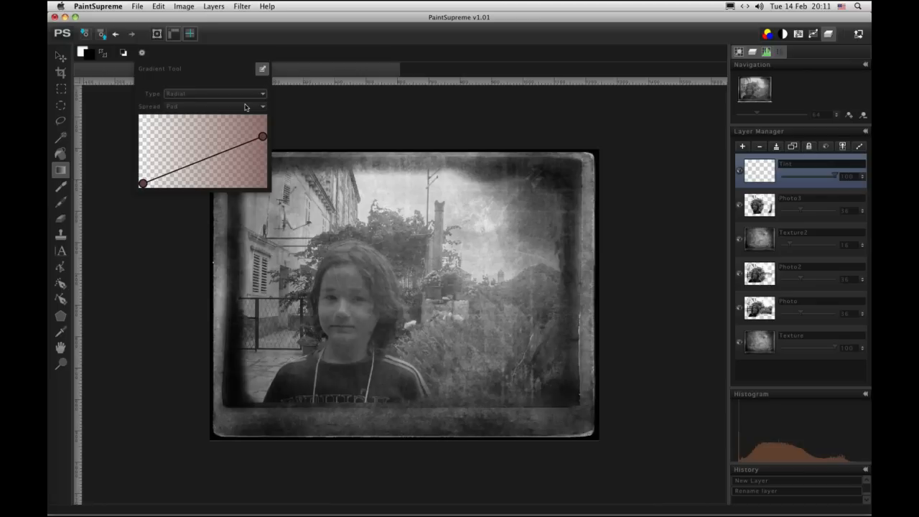
pyautogui.click(261, 69)
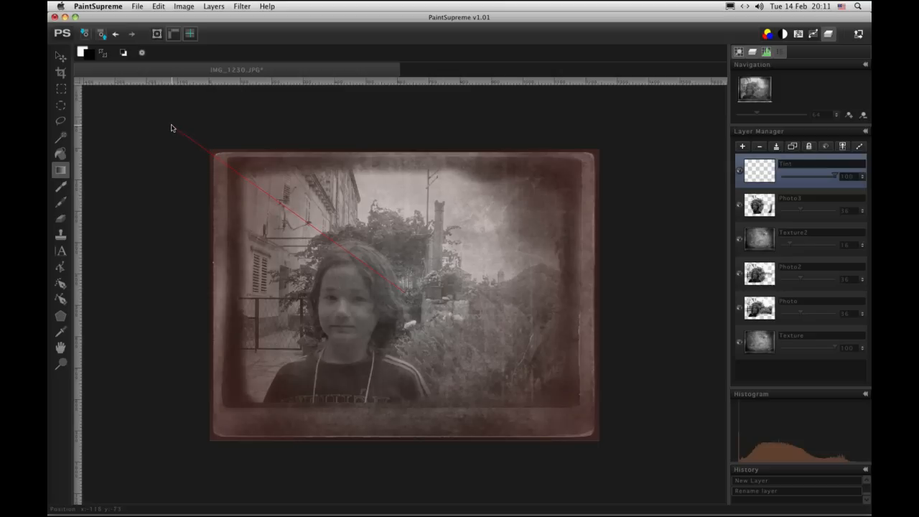
pyautogui.moveTo(175, 132)
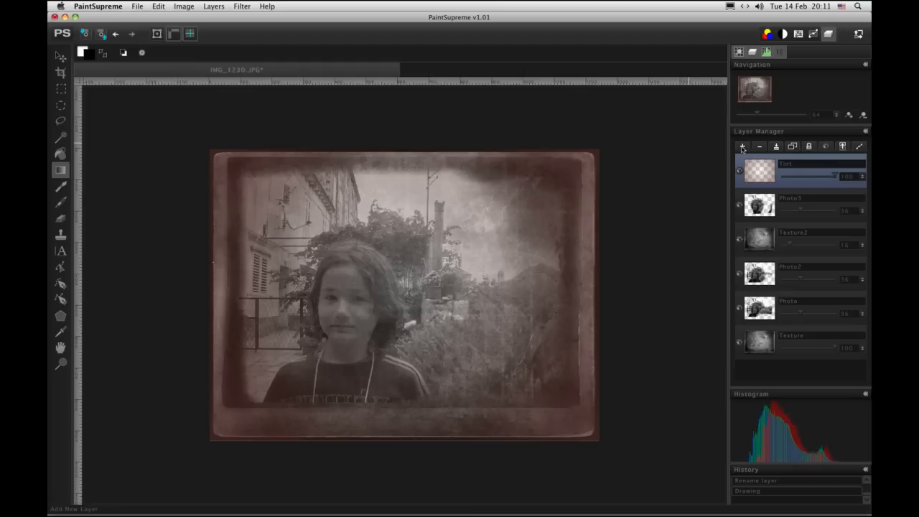
# Add a new layer and set the gradient colour to black for the vignette.
pyautogui.click(742, 146)
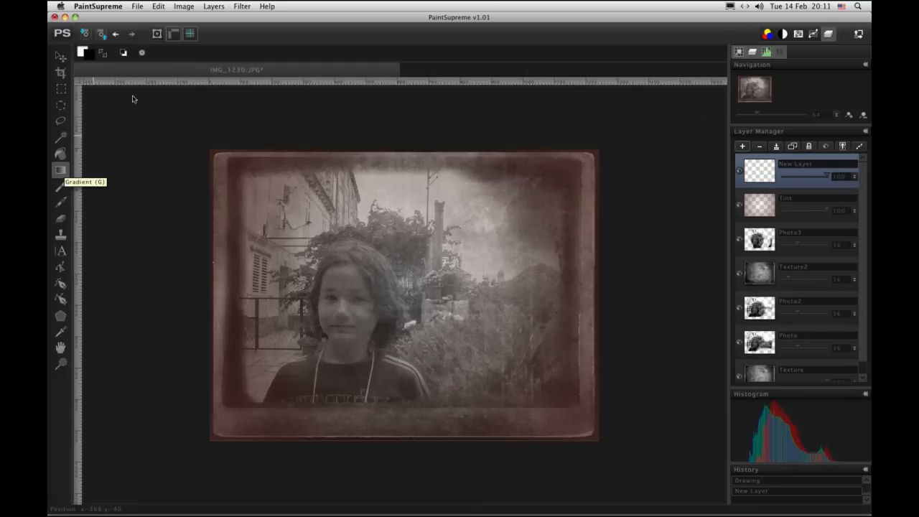
pyautogui.click(60, 169)
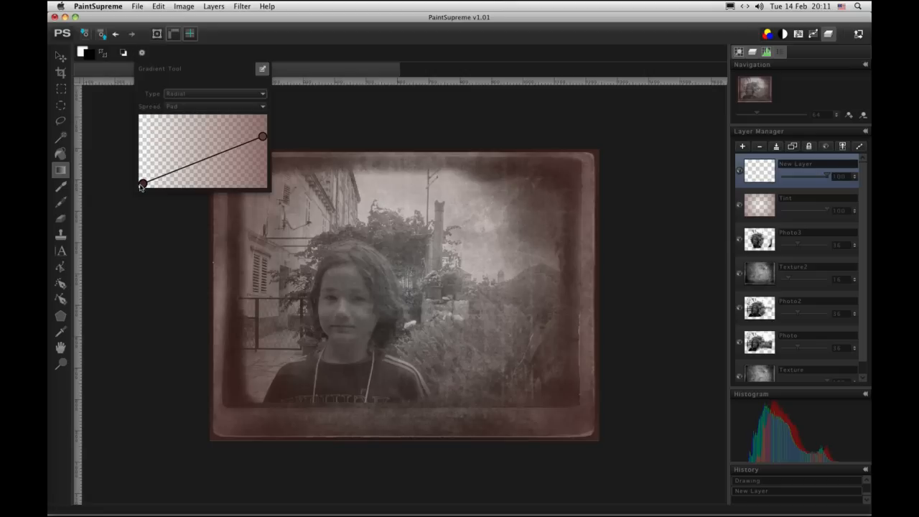
pyautogui.click(142, 184)
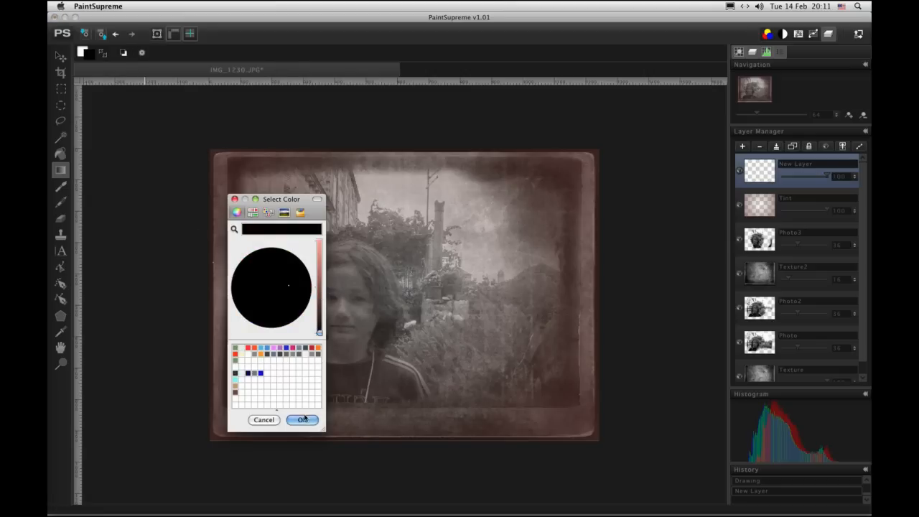
pyautogui.click(302, 419)
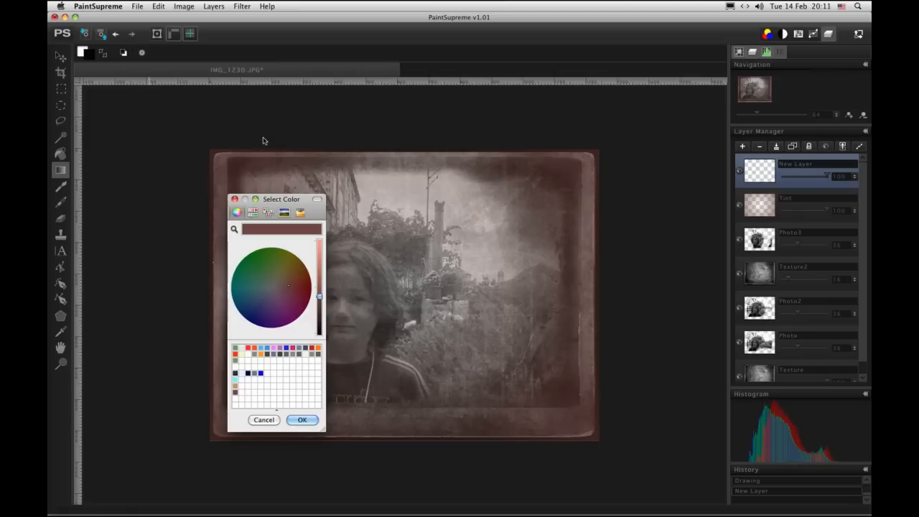
pyautogui.moveTo(319, 296); pyautogui.dragTo(319, 334)
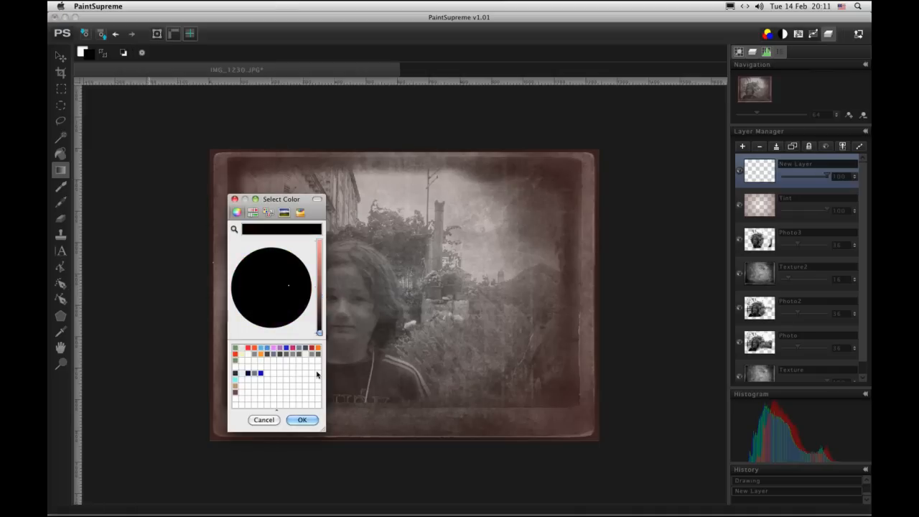
pyautogui.click(302, 419)
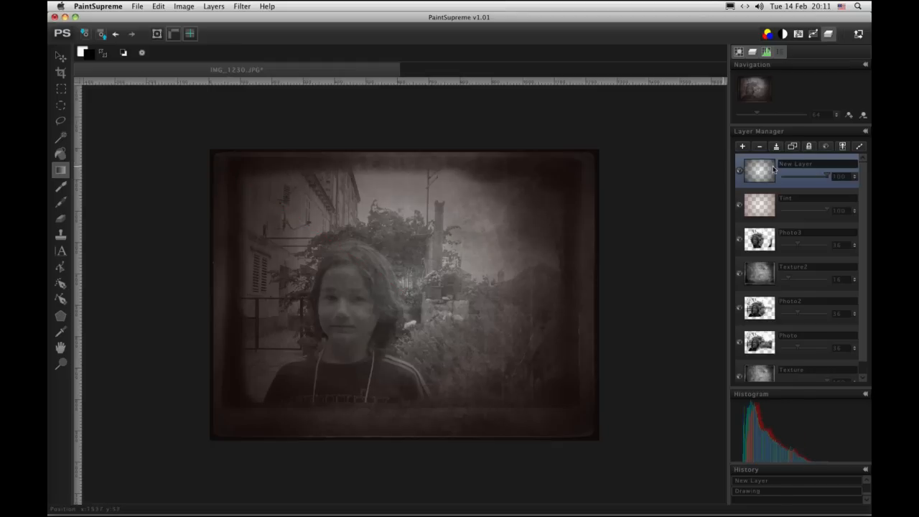
# Lower the vignette layer's opacity to soften the darkened edges.
pyautogui.moveTo(822, 176); pyautogui.dragTo(825, 178)
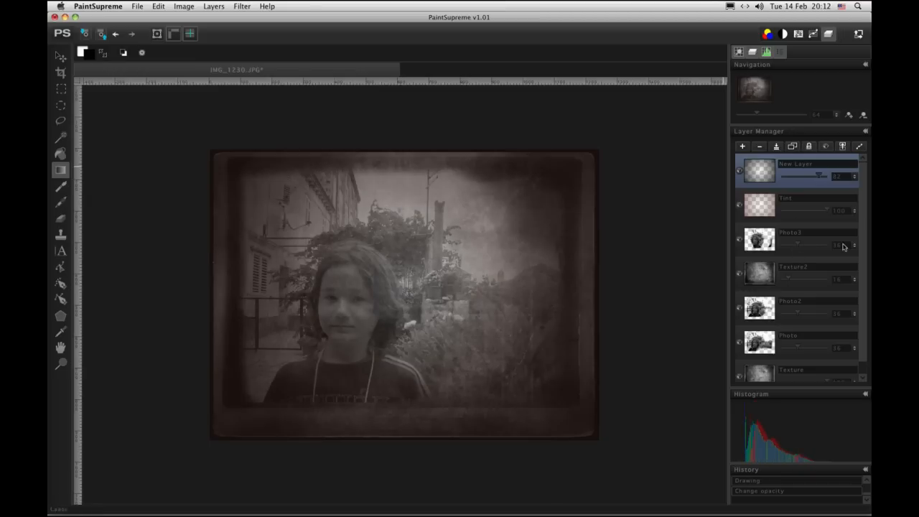
pyautogui.moveTo(118, 242)
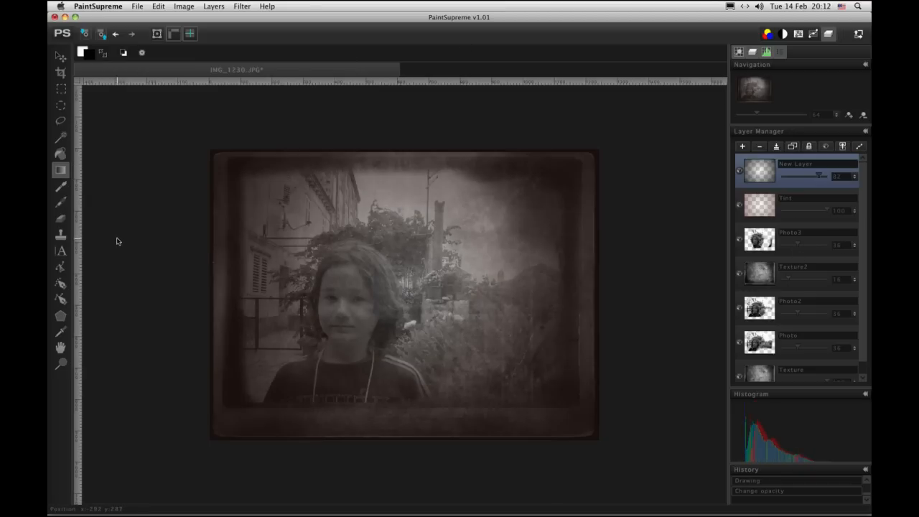
pyautogui.moveTo(60, 170)
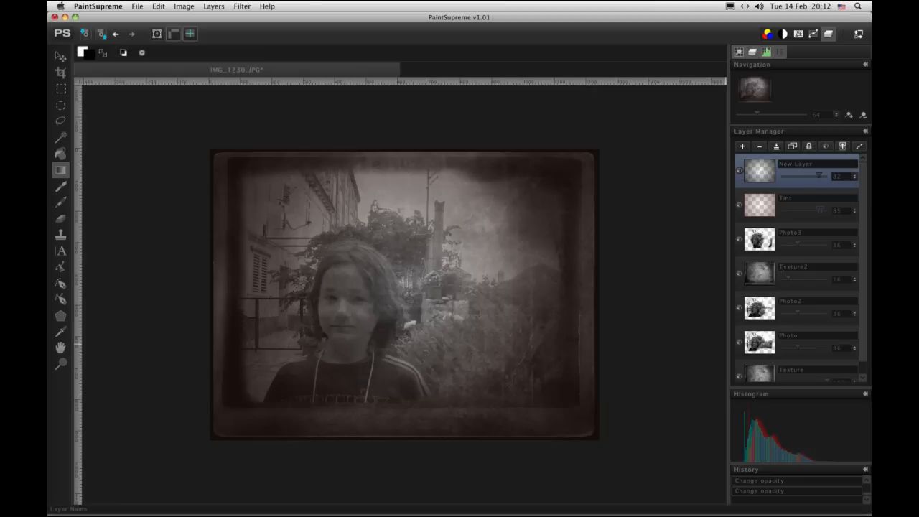
pyautogui.moveTo(612, 345)
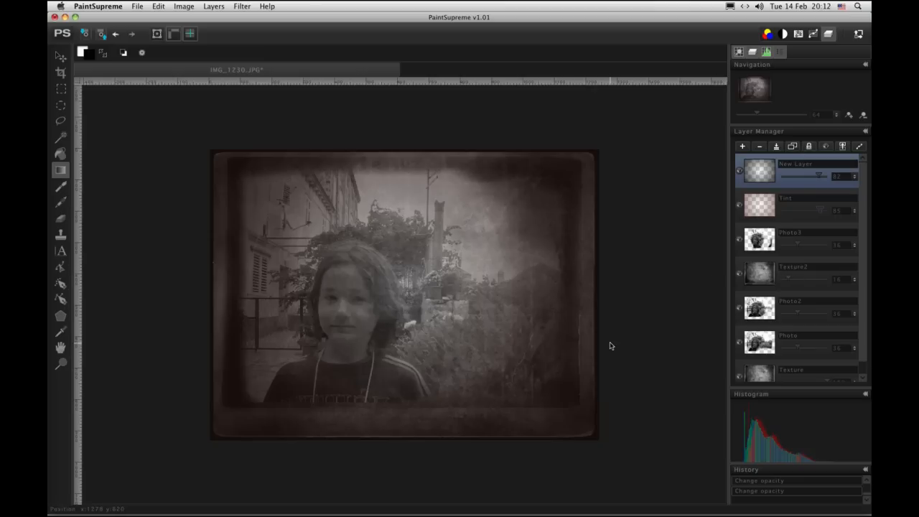
# Adjust the boy photo layer's saturation, value and contrast and apply the change.
pyautogui.click(797, 238)
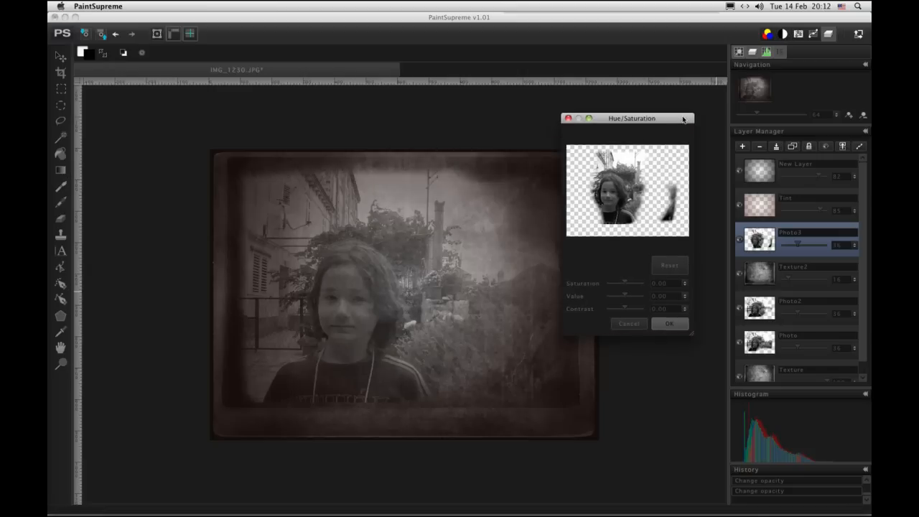
pyautogui.moveTo(632, 117); pyautogui.dragTo(642, 112)
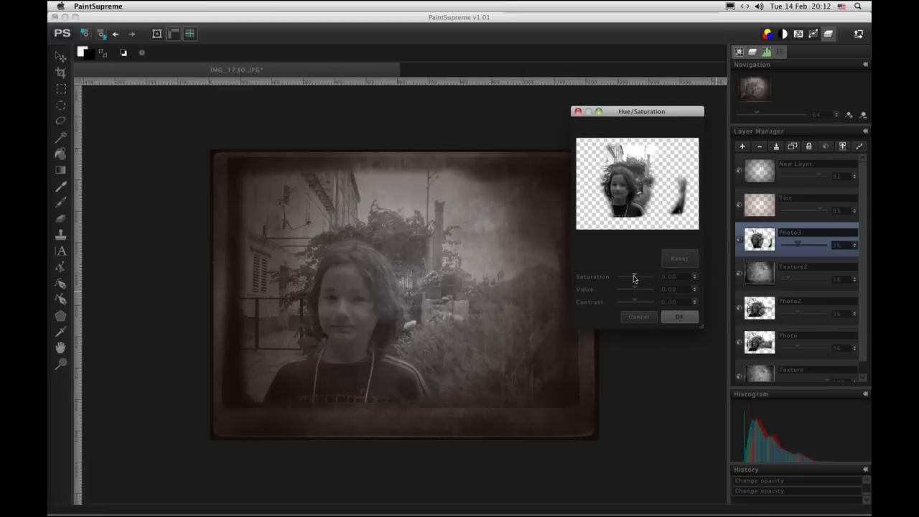
pyautogui.moveTo(635, 278); pyautogui.dragTo(640, 279)
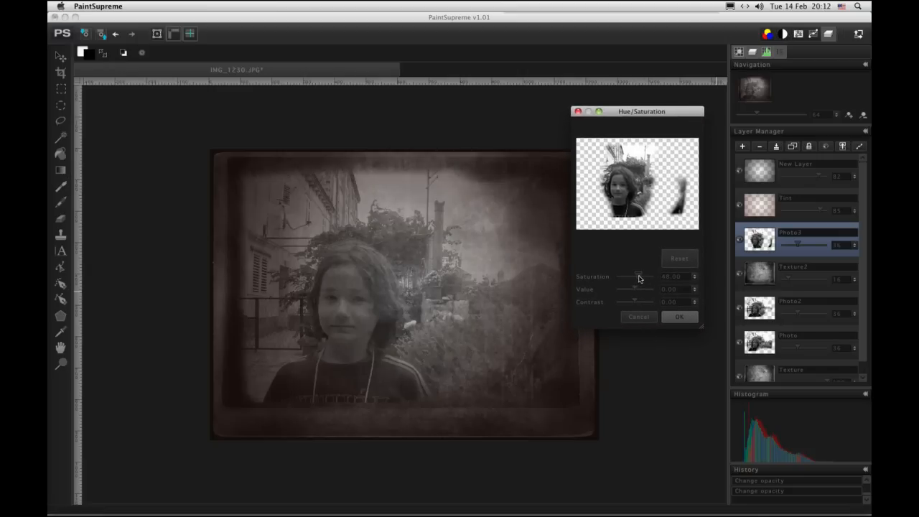
pyautogui.moveTo(640, 276); pyautogui.dragTo(649, 276)
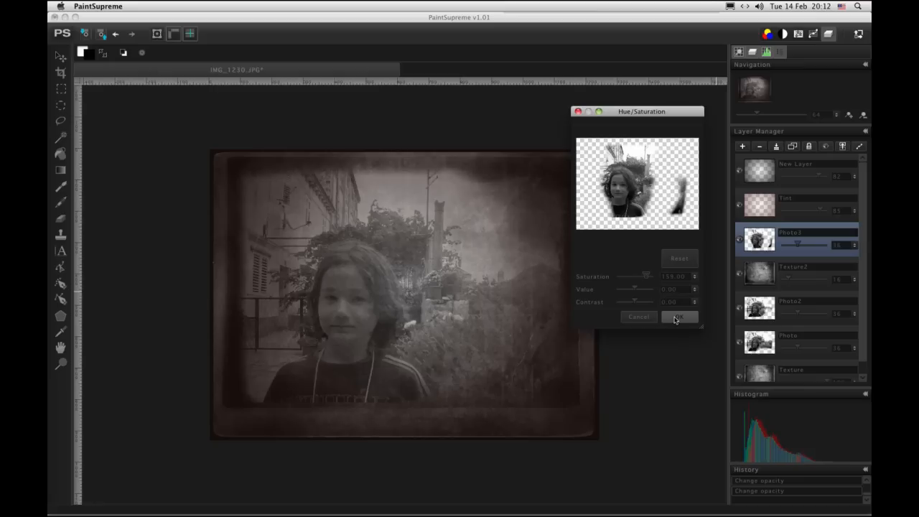
pyautogui.click(678, 317)
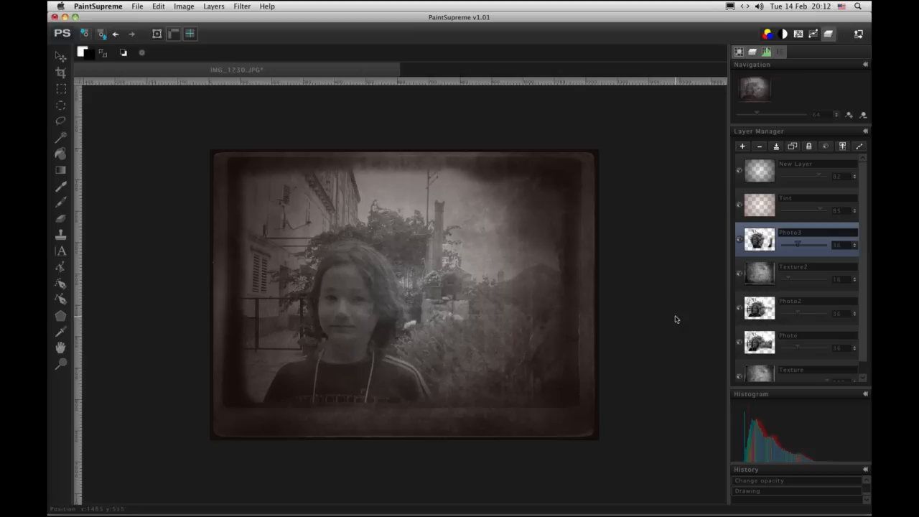
pyautogui.moveTo(692, 237)
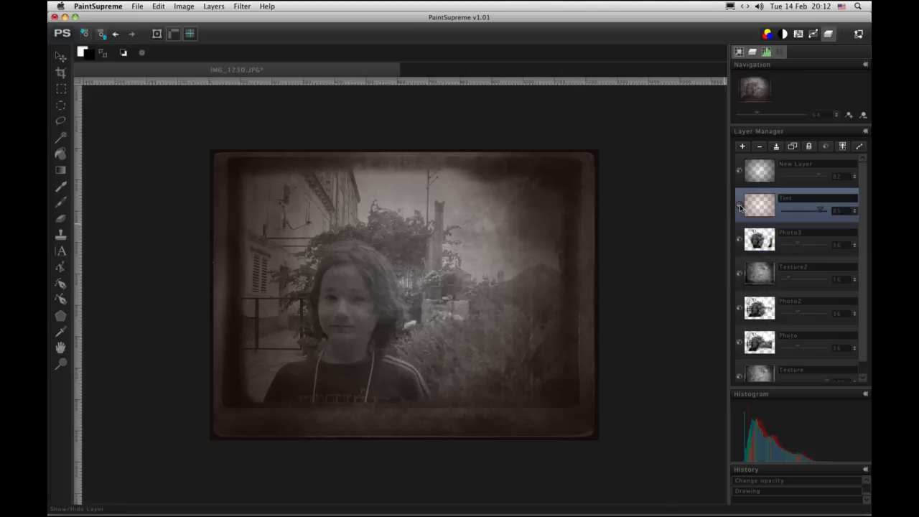
# Compare with the brown tint layer hidden, then lower its opacity.
pyautogui.click(738, 209)
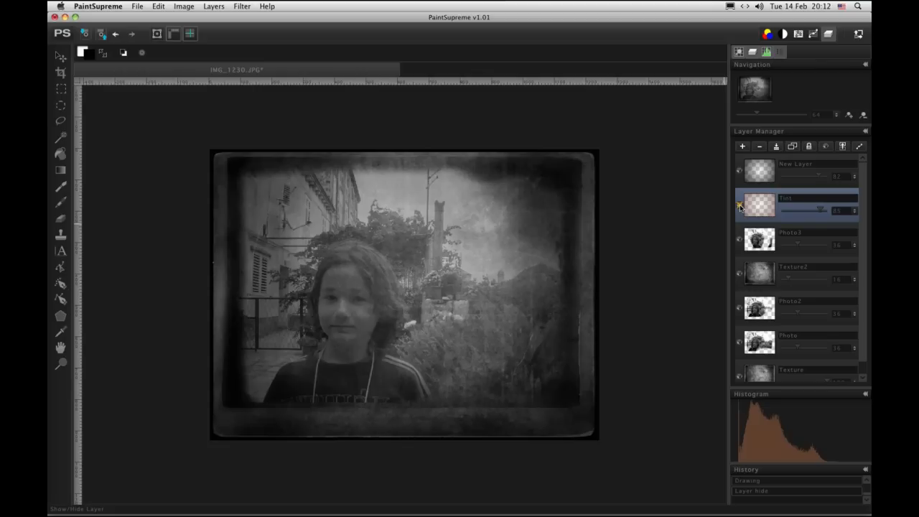
pyautogui.click(739, 204)
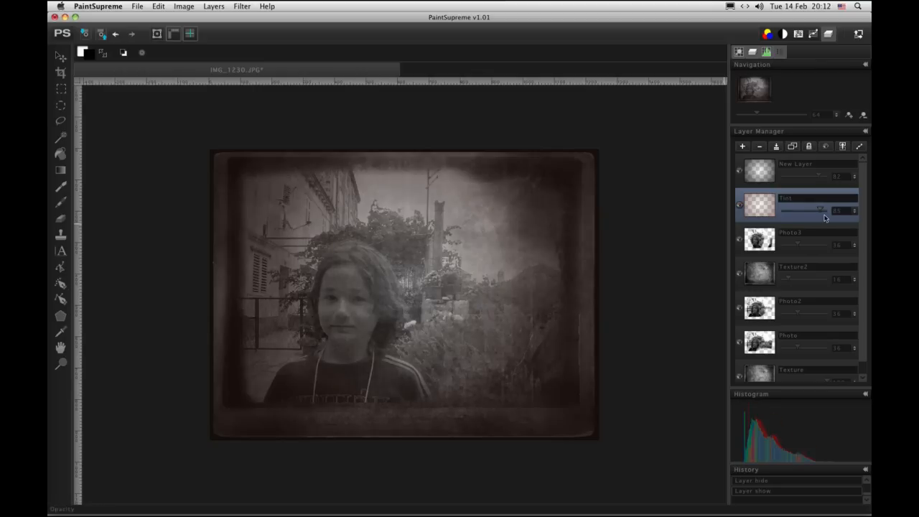
pyautogui.moveTo(825, 210); pyautogui.dragTo(804, 209)
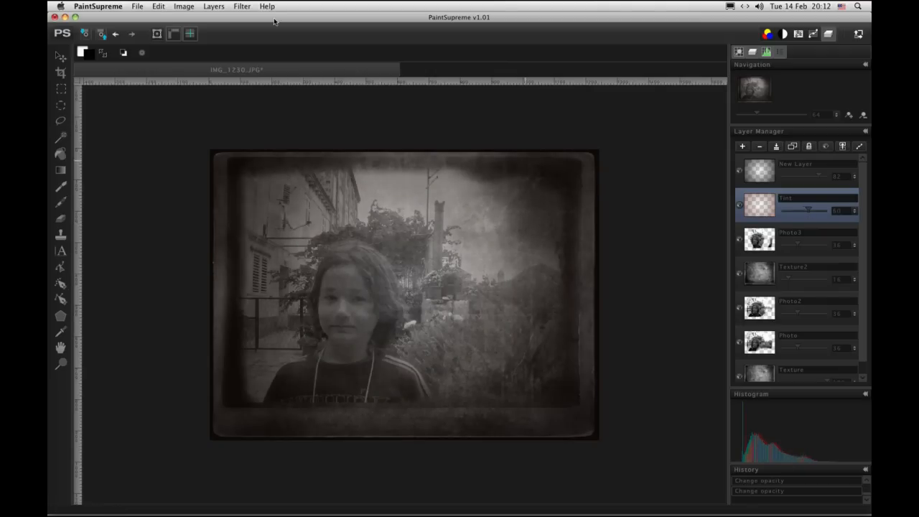
# Save the project as OldPhoto.psd in the OldPhoto folder.
pyautogui.click(138, 5)
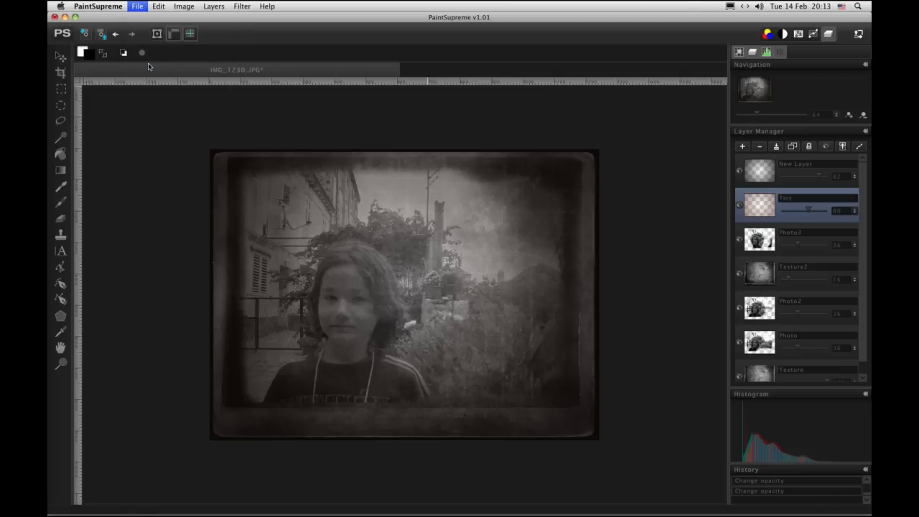
pyautogui.click(138, 6)
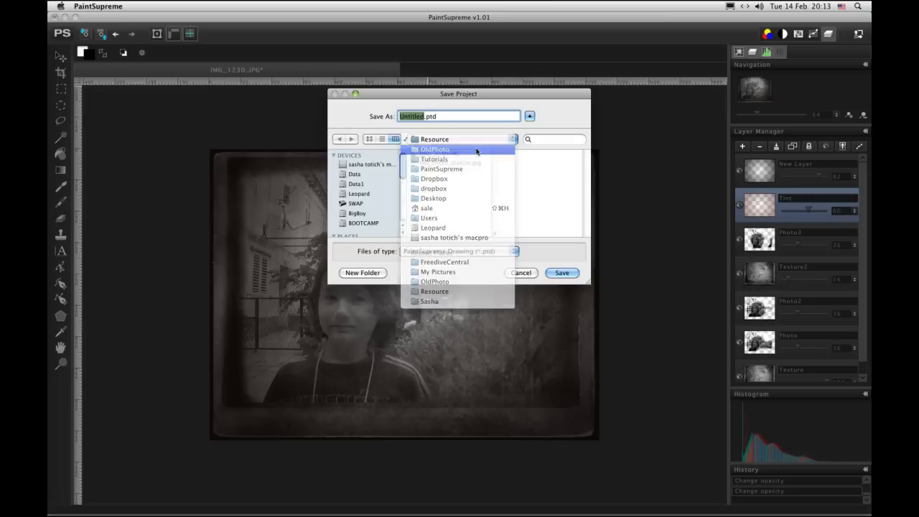
pyautogui.click(435, 149)
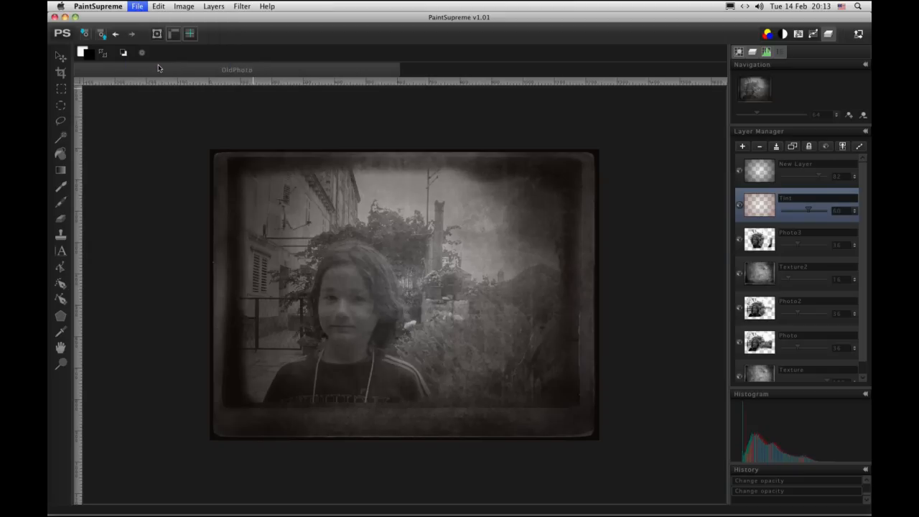
# Save another copy of the image with JPEG chosen as the file format.
pyautogui.click(138, 6)
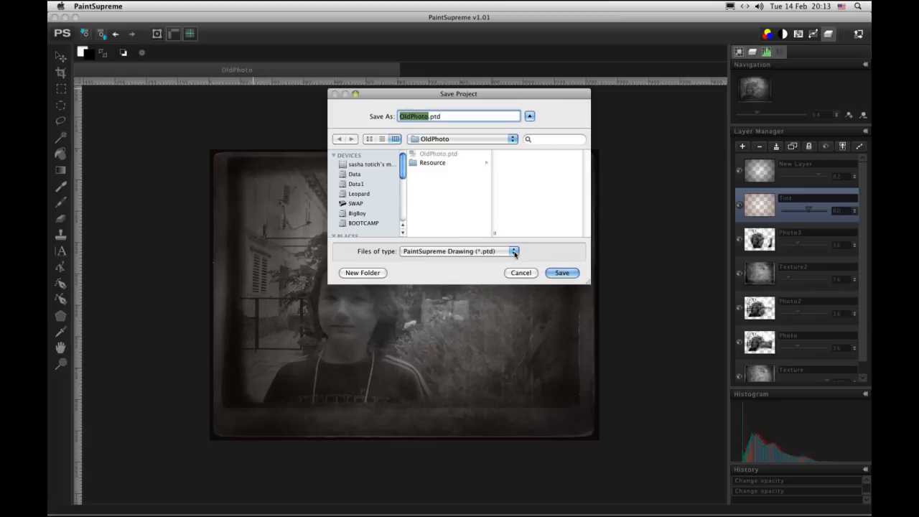
pyautogui.click(514, 250)
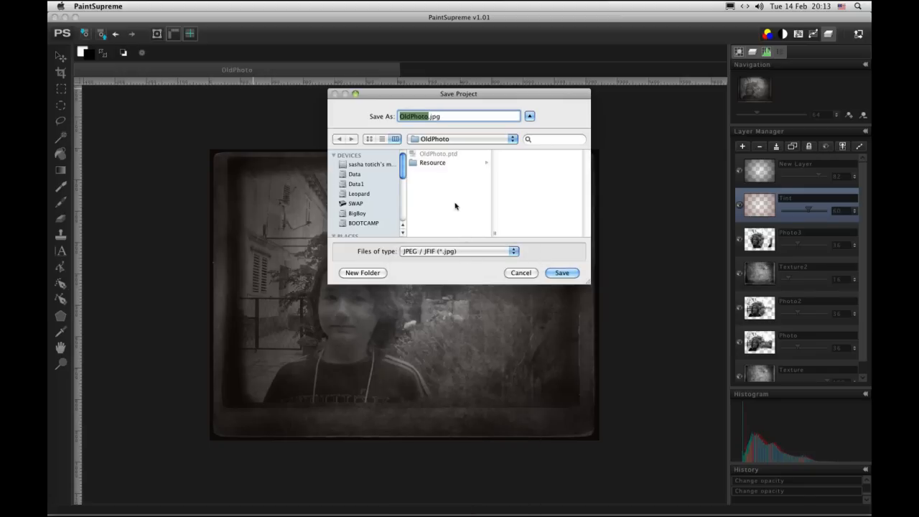
pyautogui.click(562, 273)
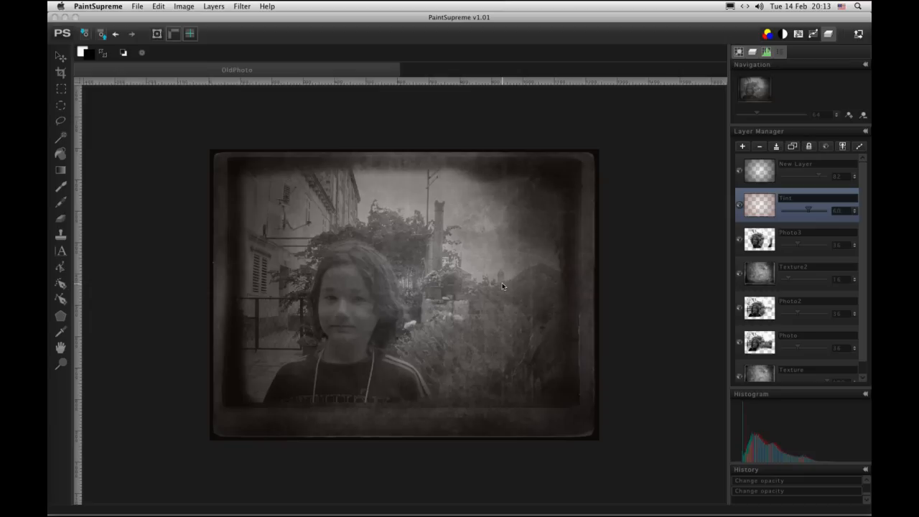
pyautogui.moveTo(523, 358)
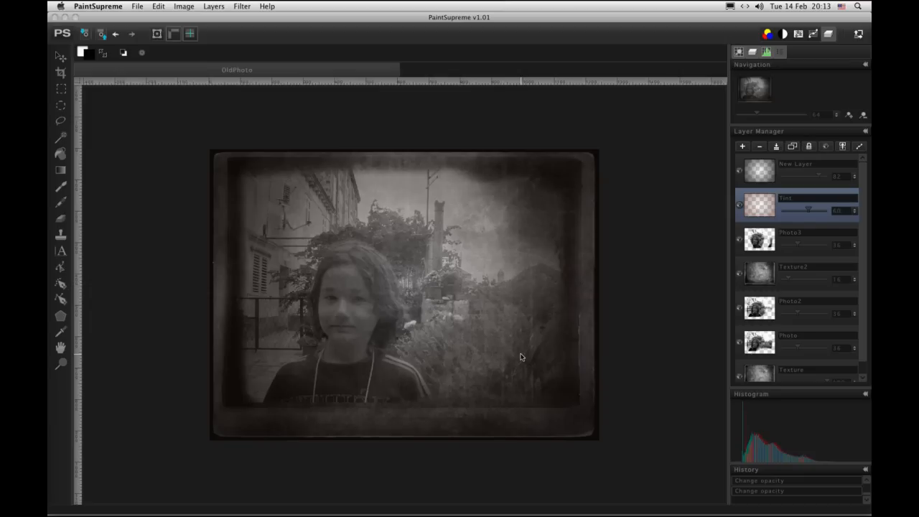